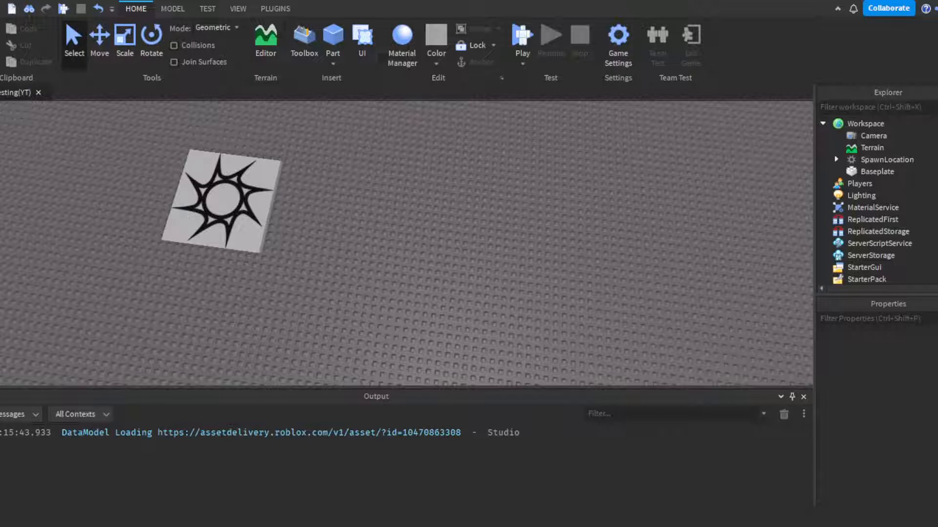
pyautogui.moveTo(545, 248)
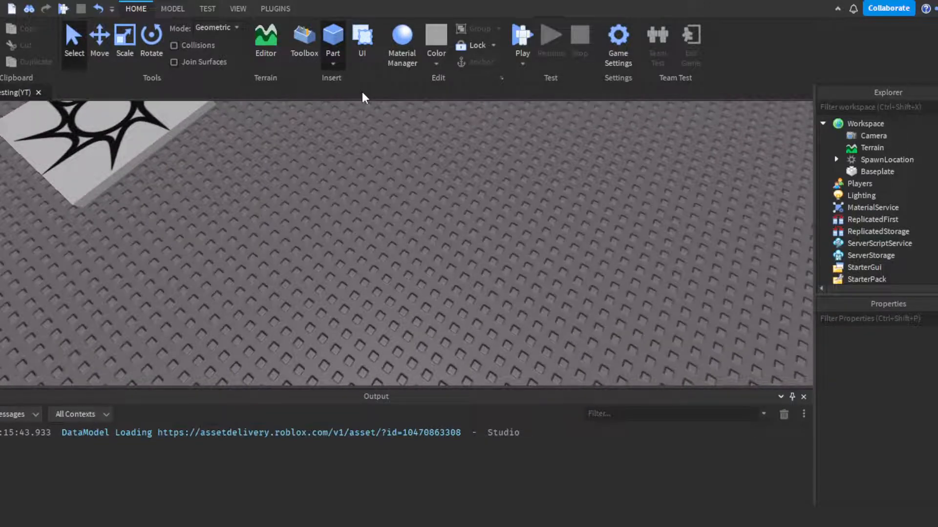
# Insert a new Cylinder part onto the baseplate and select it
pyautogui.click(332, 39)
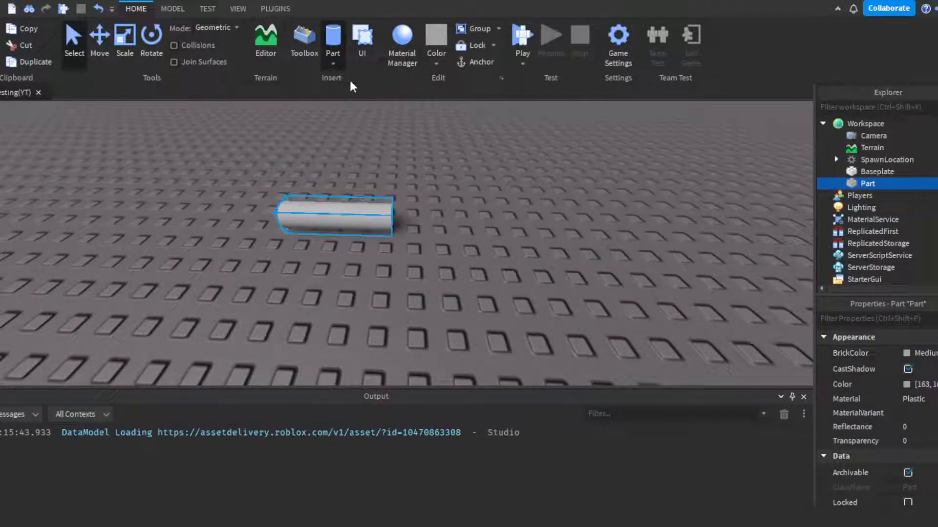
pyautogui.click(442, 254)
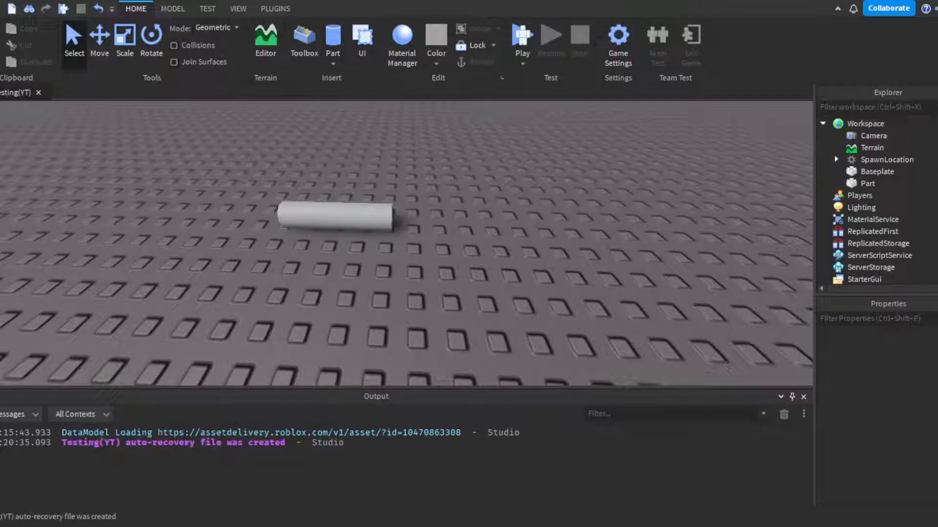
pyautogui.click(337, 212)
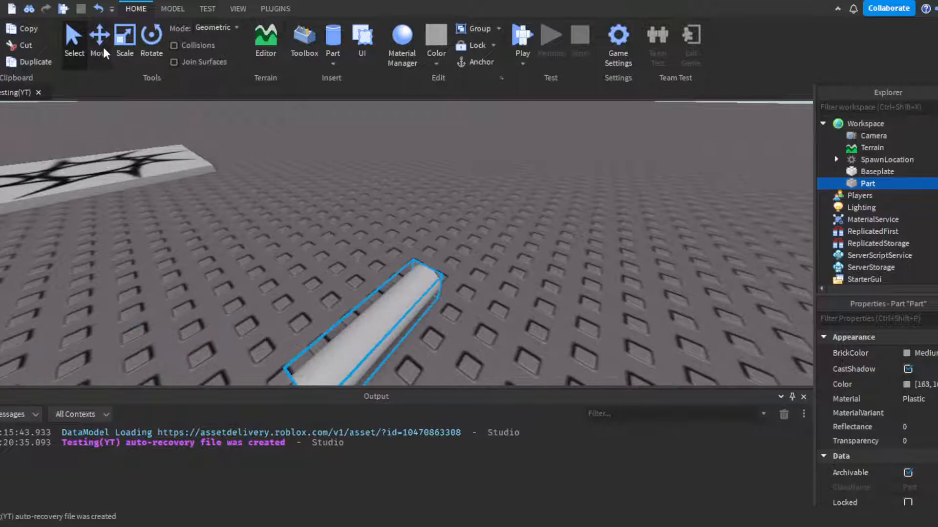
# Shrink the cylinder with the Scale tool, colour it brown and select its Name property
pyautogui.click(124, 36)
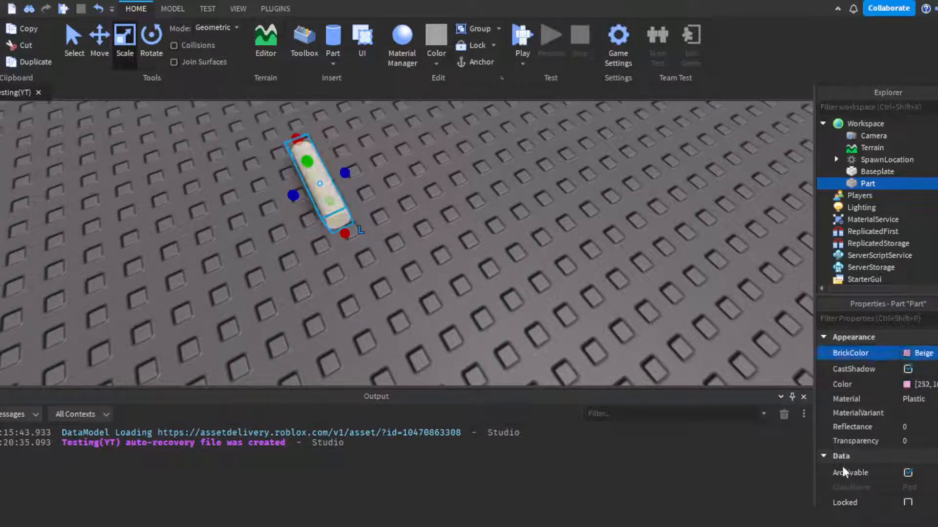
pyautogui.click(921, 352)
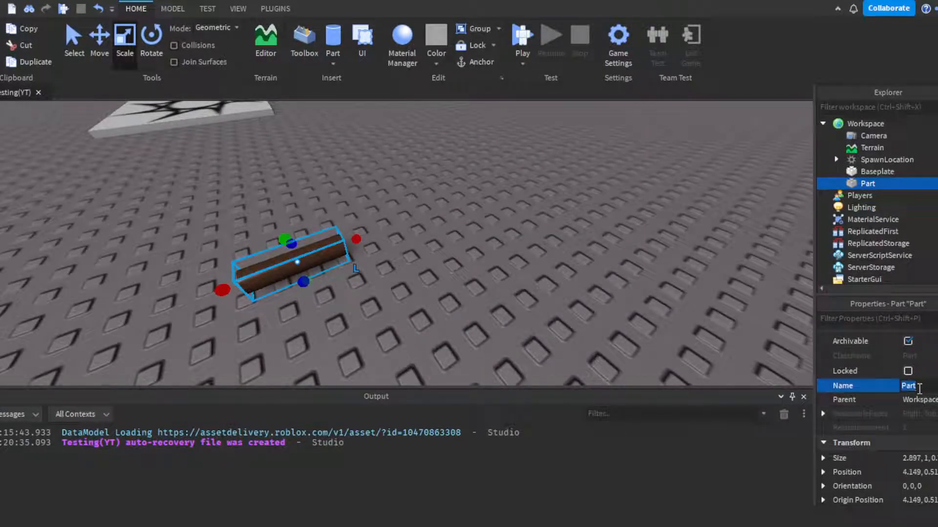
# Name the cylinder Grenade and place a Grenade copy in ServerStorage
pyautogui.write('Grenade')
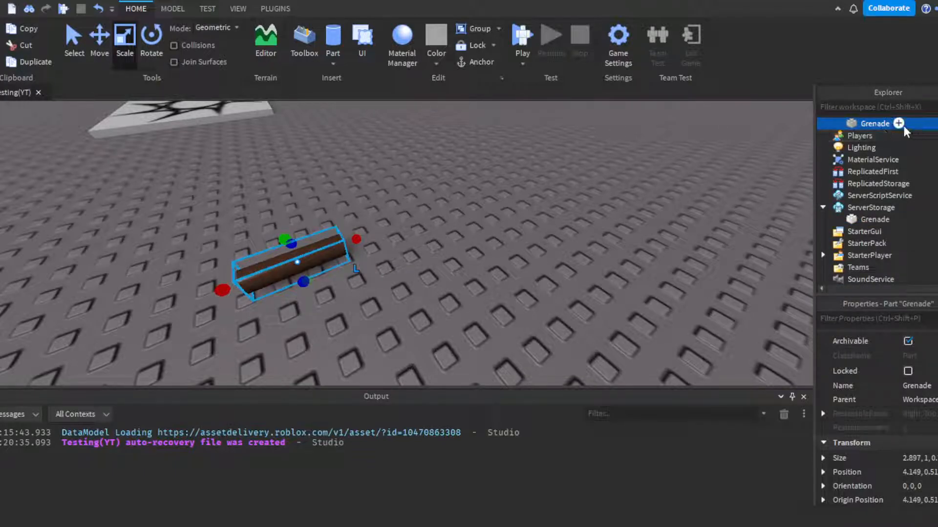
pyautogui.moveTo(864, 126)
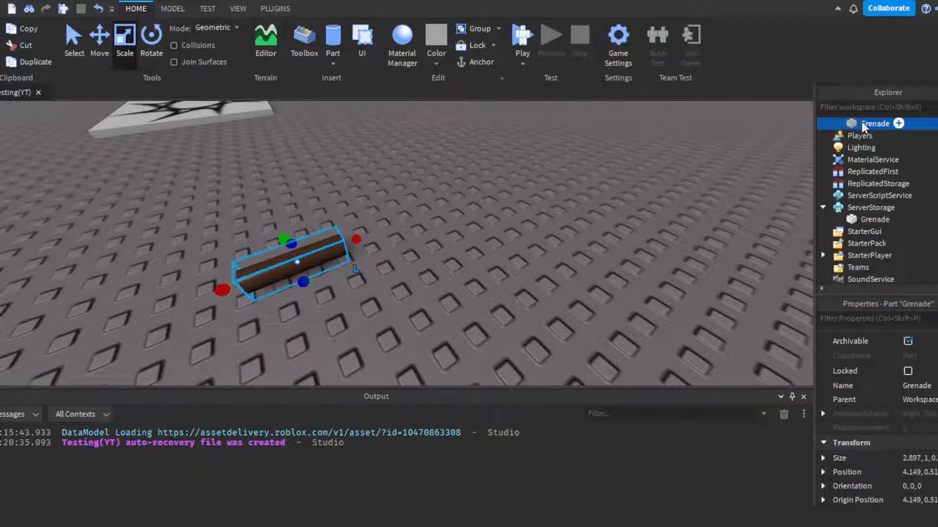
pyautogui.moveTo(849, 57)
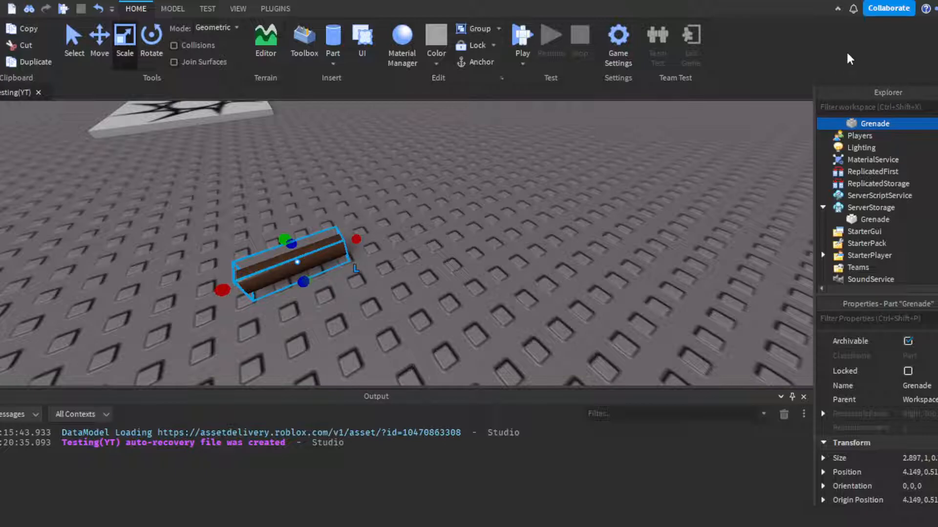
pyautogui.click(873, 219)
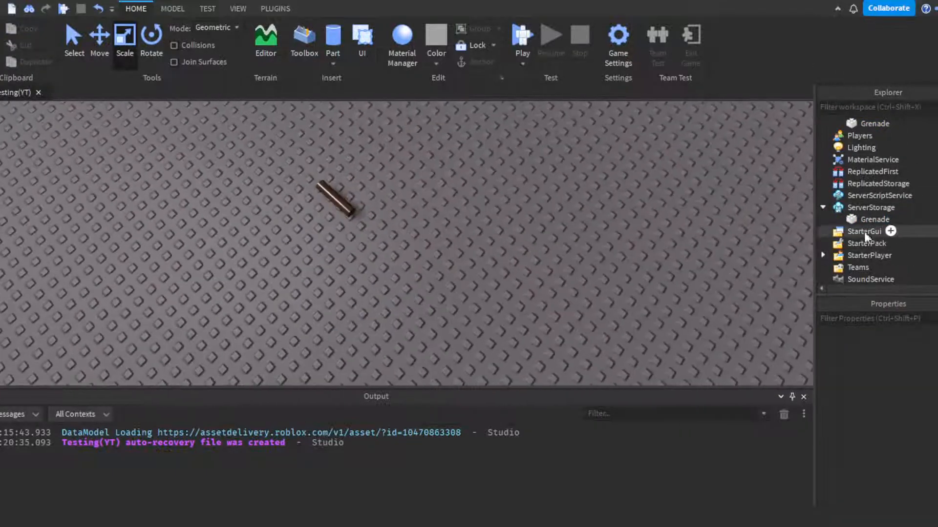
# Duplicate and shrink the Grenade part, rename the copy Handle with a WeldConstraint inside
pyautogui.click(873, 220)
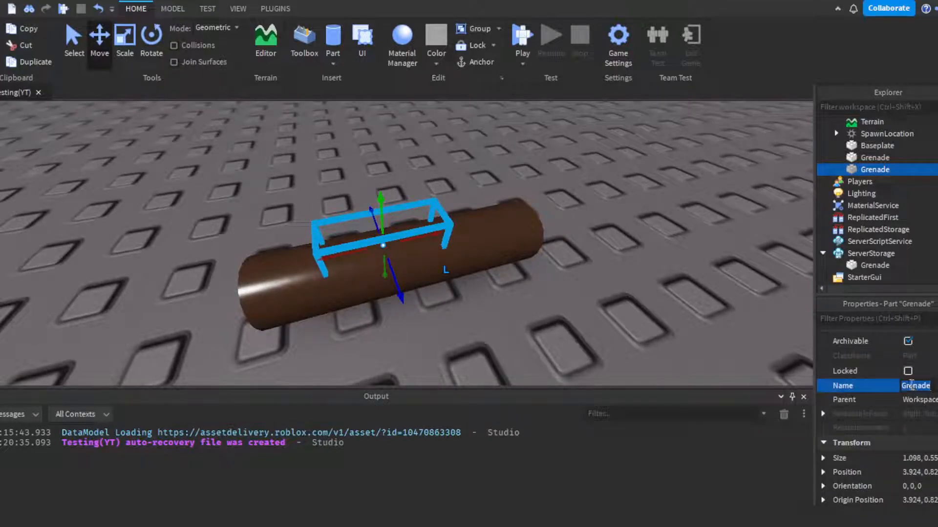
pyautogui.write('Handle')
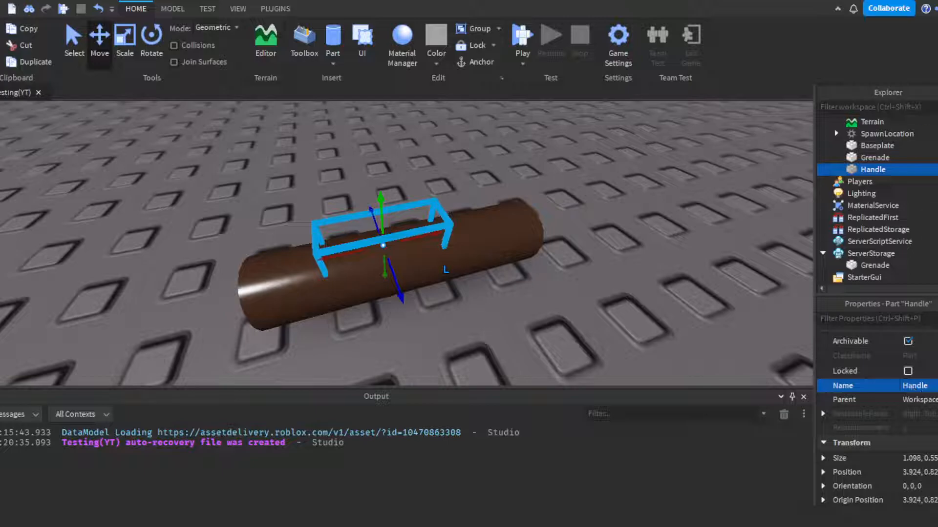
pyautogui.moveTo(865, 222)
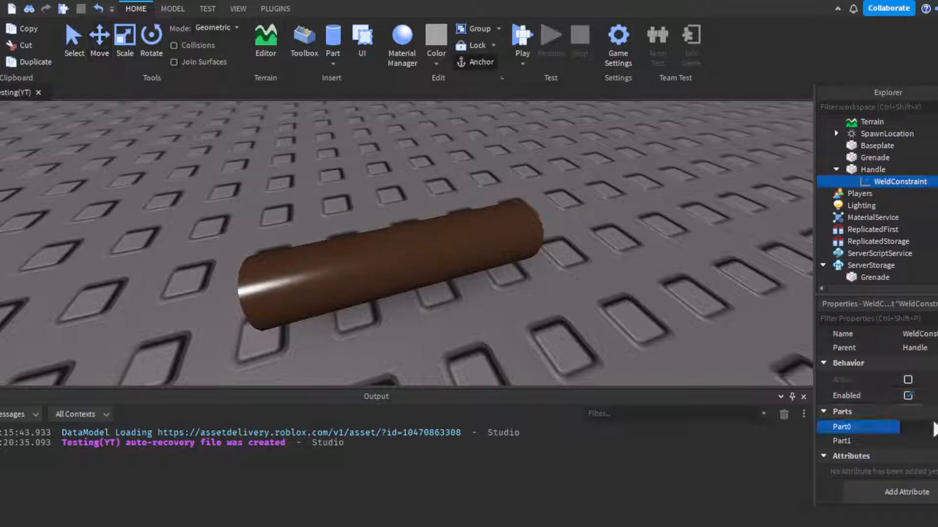
# Set the WeldConstraint's Part0 to Handle and Part1 to Grenade, then insert a Tool in Workspace
pyautogui.click(842, 441)
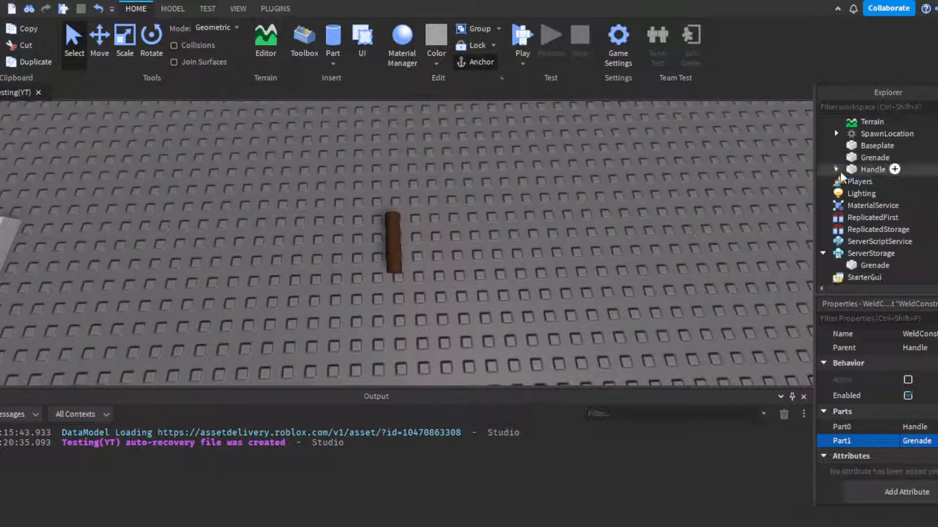
pyautogui.click(864, 123)
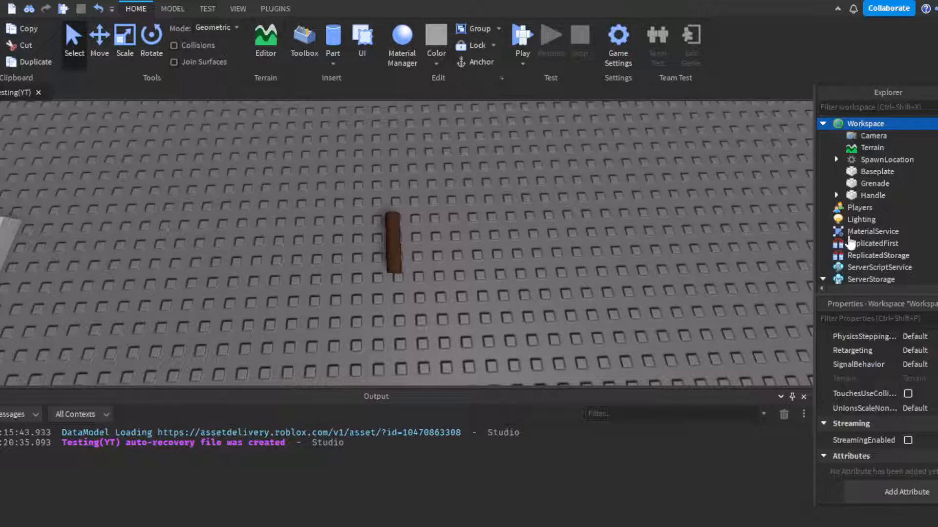
pyautogui.click(874, 195)
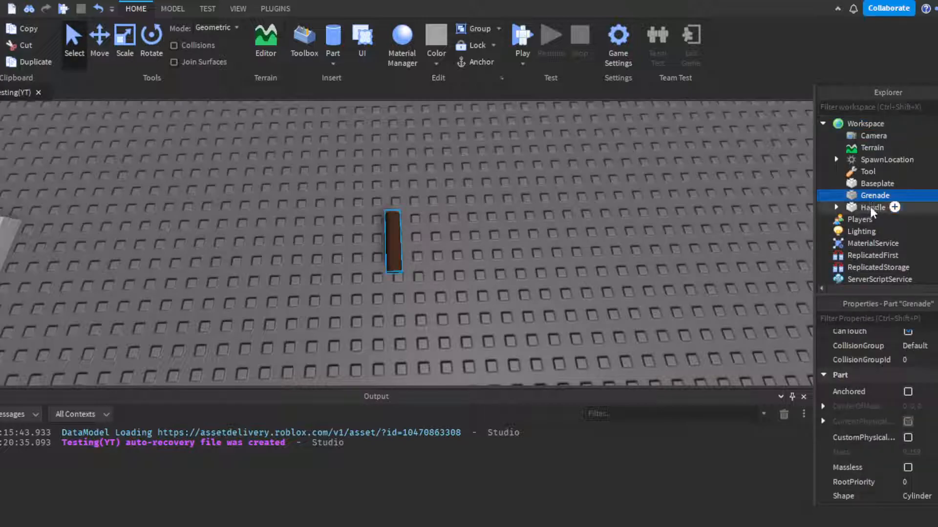
pyautogui.click(873, 207)
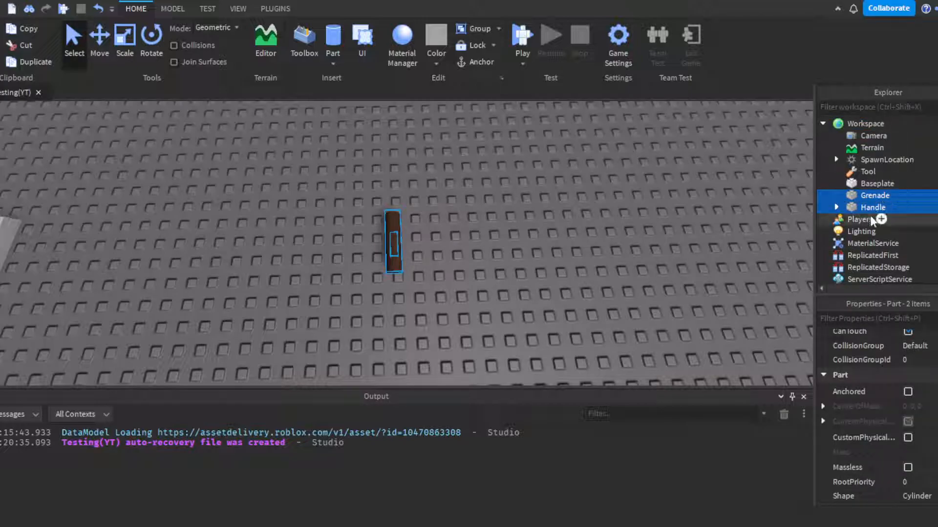
# Move Grenade and Handle into the Tool and rename the Tool Grenade
pyautogui.click(874, 196)
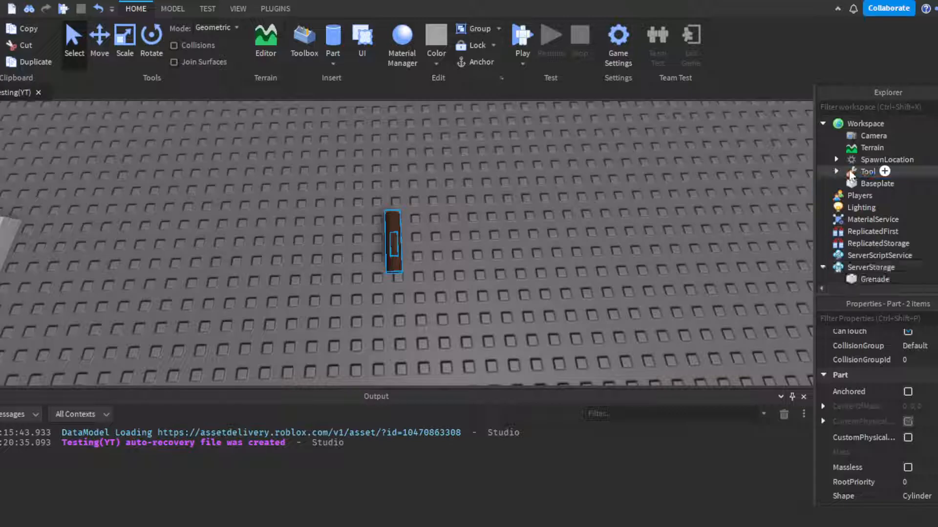
pyautogui.click(867, 172)
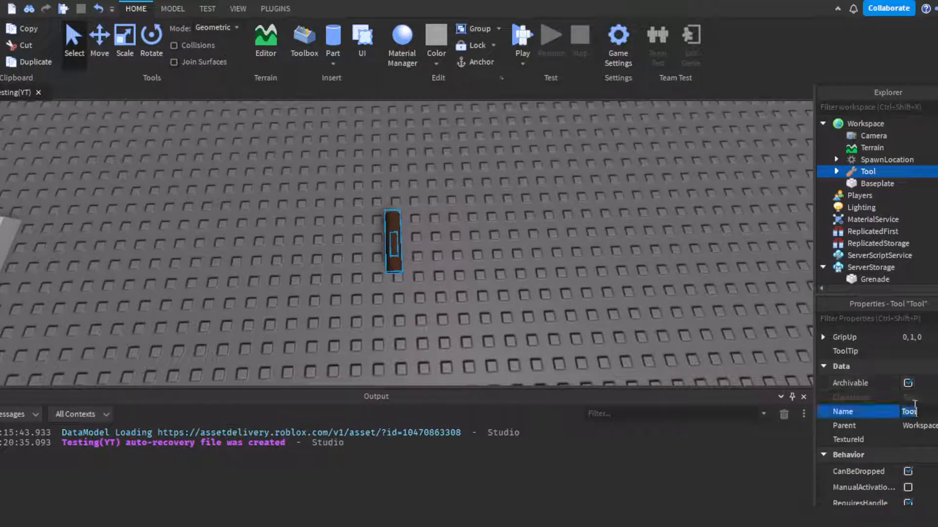
pyautogui.write('Grenade')
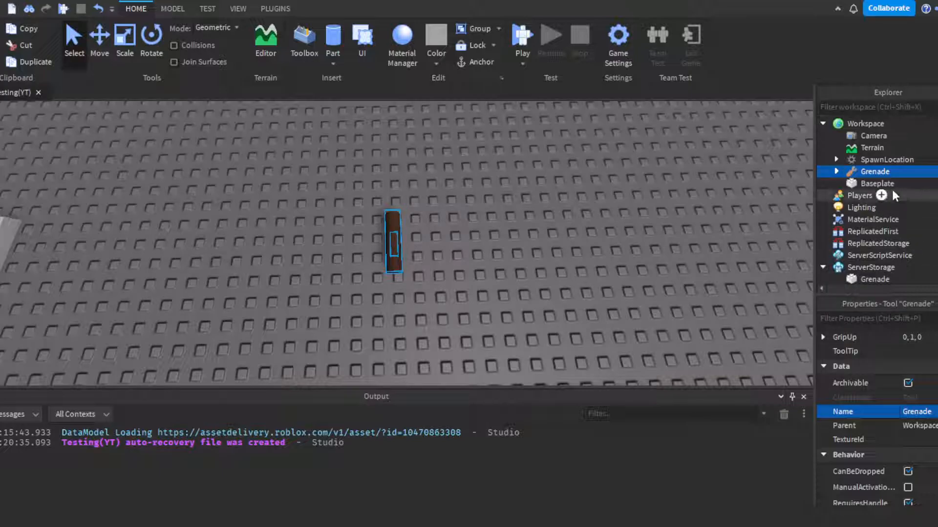
# Move the Grenade Tool into StarterPack and insert a LocalScript into it
pyautogui.scroll(-3)
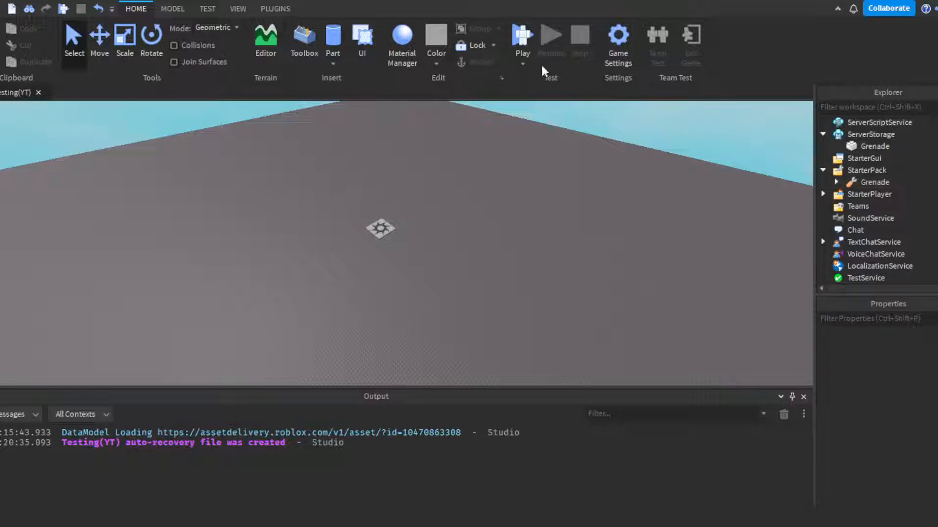
pyautogui.moveTo(487, 291)
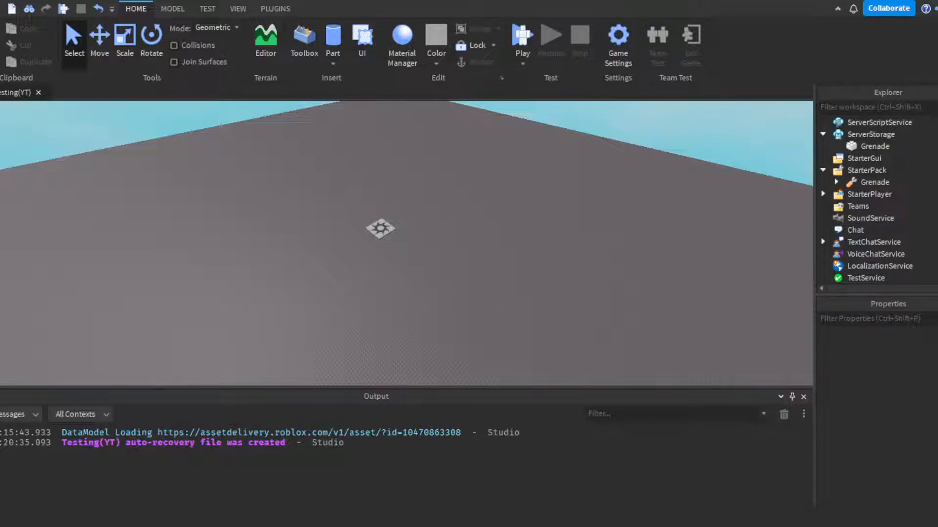
pyautogui.scroll(3)
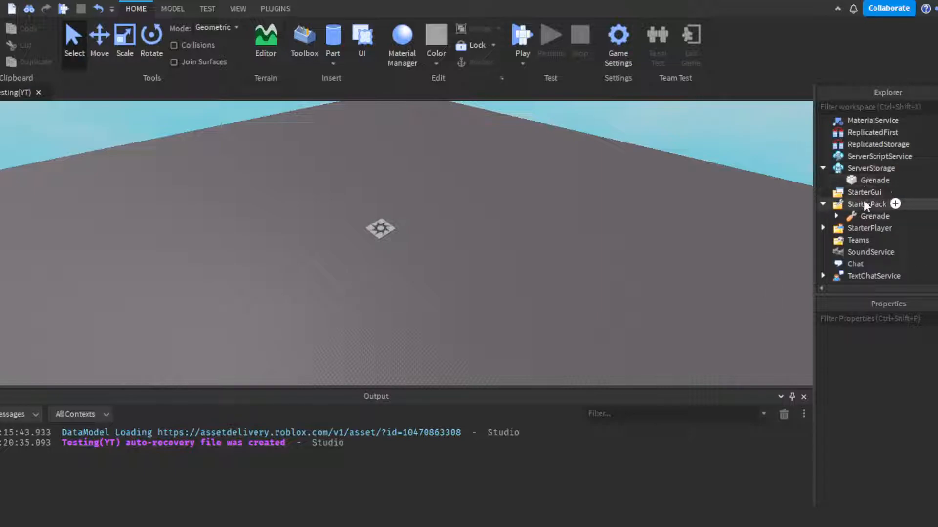
pyautogui.click(837, 216)
pyautogui.write('Grenade')
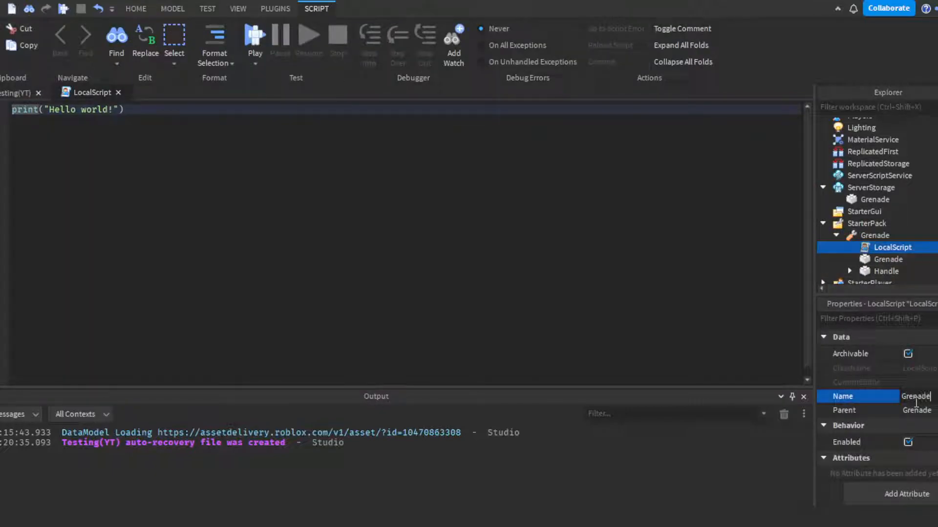
# Rename the LocalScript GrenadeThrow(Local) and add a RemoteEvent named GrenadeEvent in ReplicatedStorage
pyautogui.write('Throw(Local')
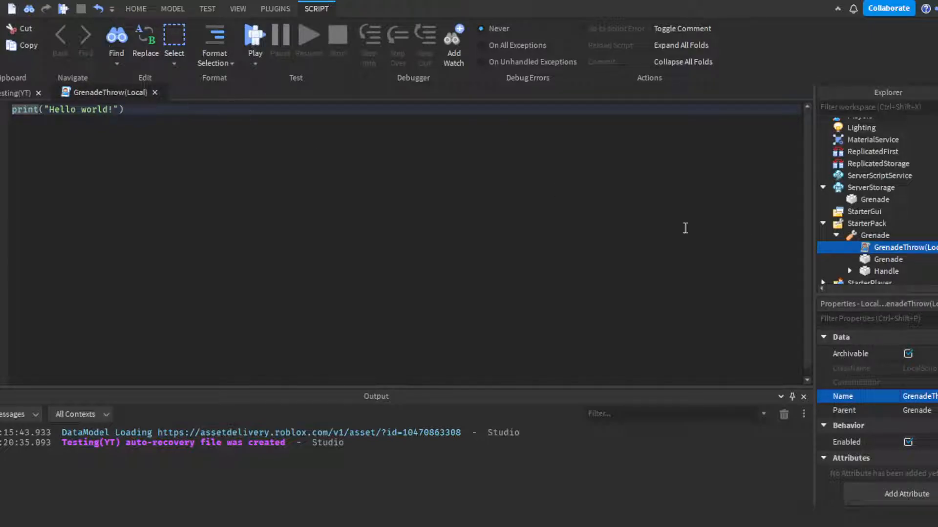
pyautogui.click(879, 163)
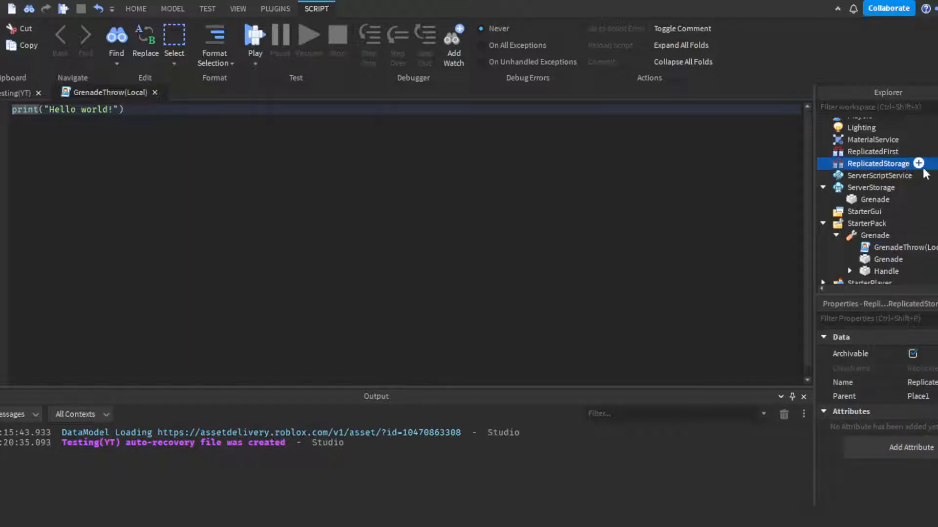
pyautogui.click(918, 163)
pyautogui.write('GrenadeEvent')
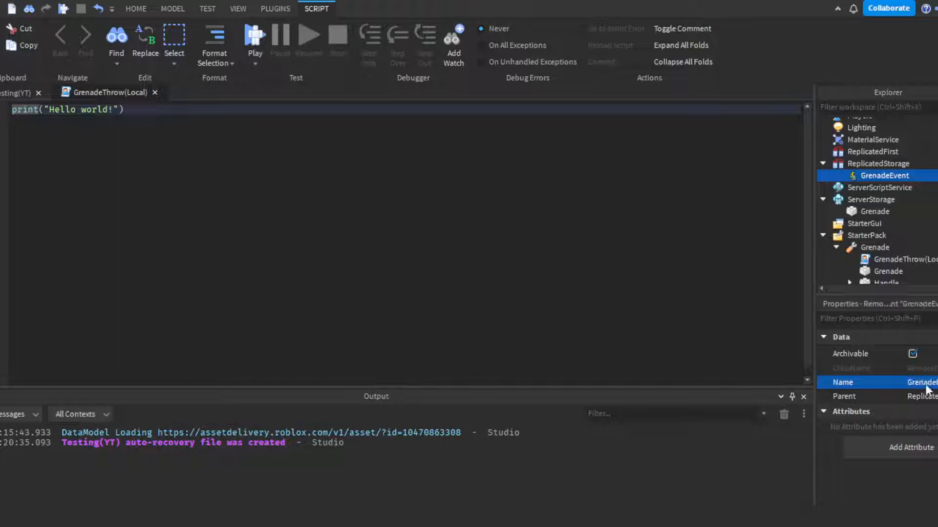
# Declare local GrenadeEvent = game.ReplicatedStorage.GrenadeEvent and local Mouse = game.Players.LocalPlayer:GetMouse()
pyautogui.write('local')
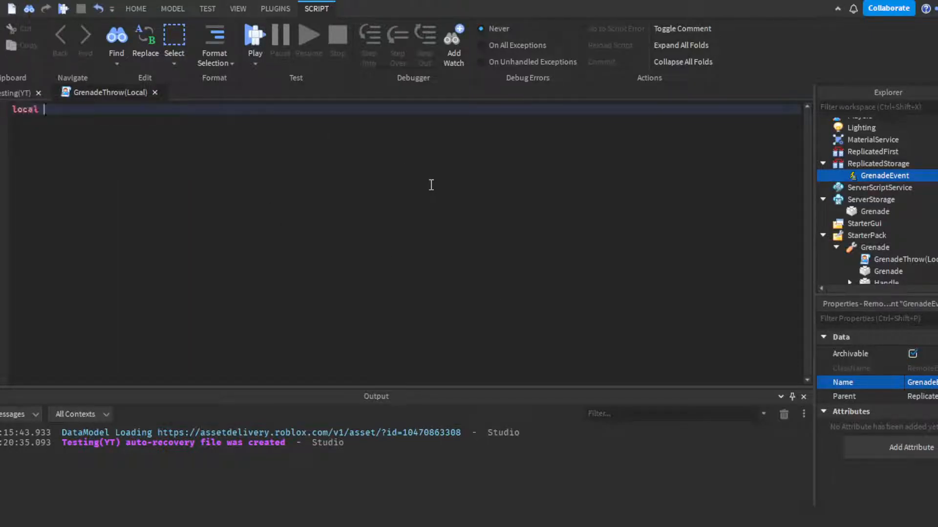
pyautogui.write('Grenade')
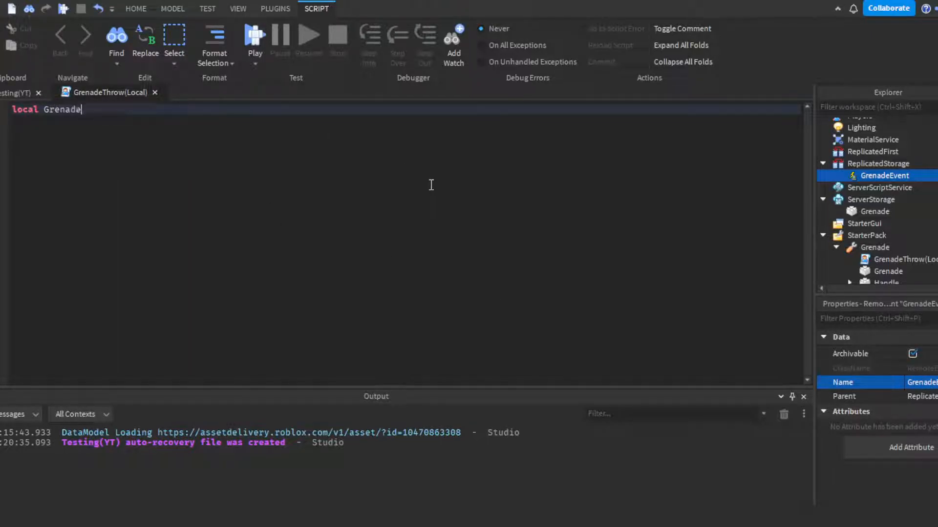
pyautogui.write('Event = game.')
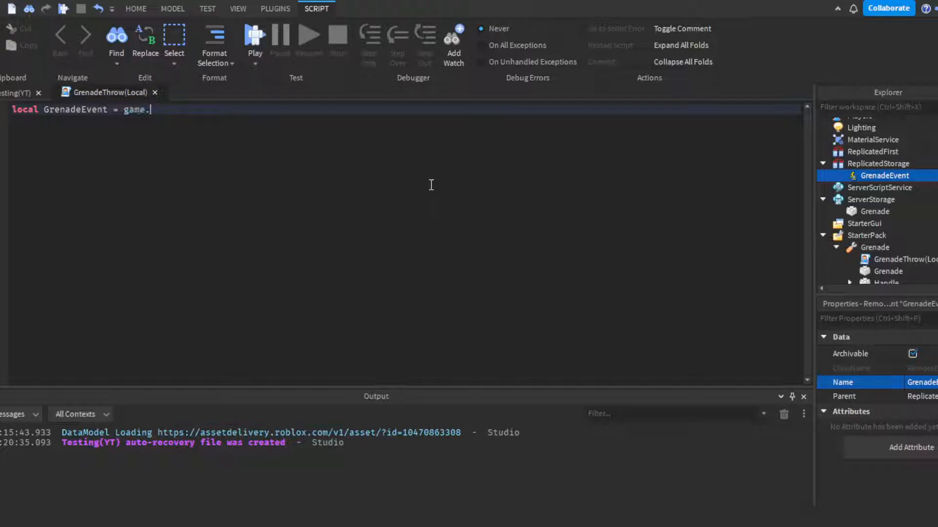
pyautogui.write('ReplicatedStorage.GrenadeEvent')
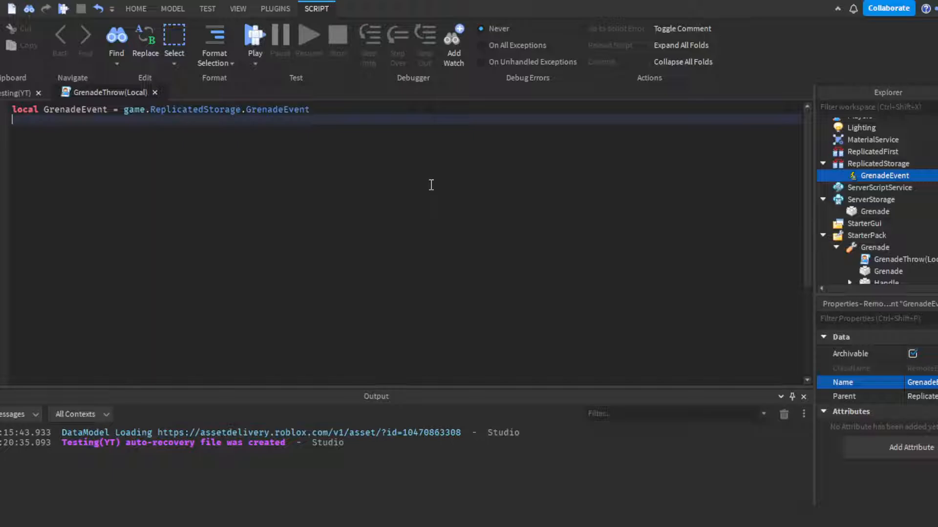
pyautogui.write('local Mouse =')
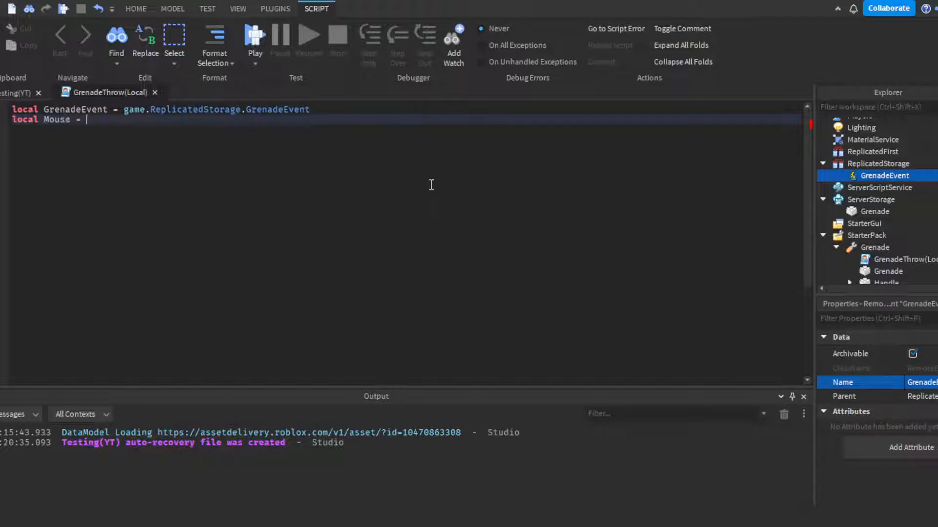
pyautogui.write('game.Players.LocalPlayer')
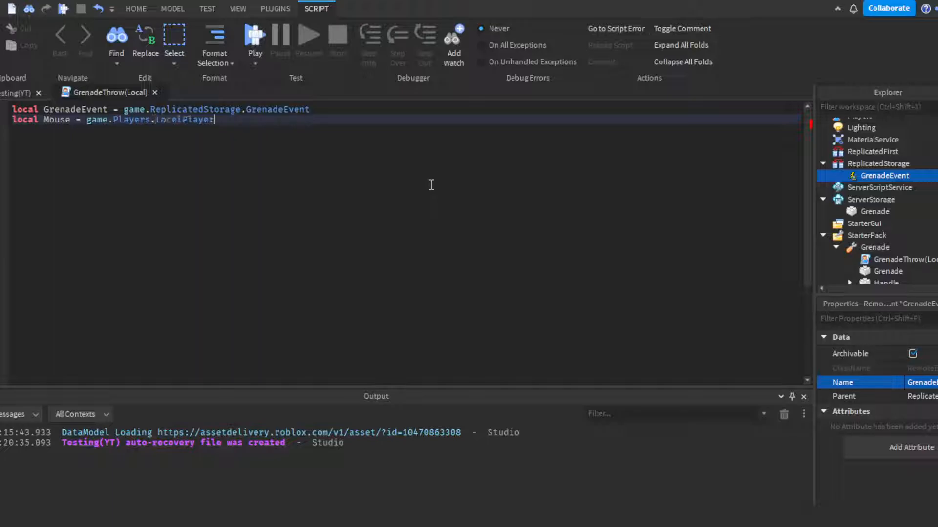
pyautogui.write(':GetMouse()')
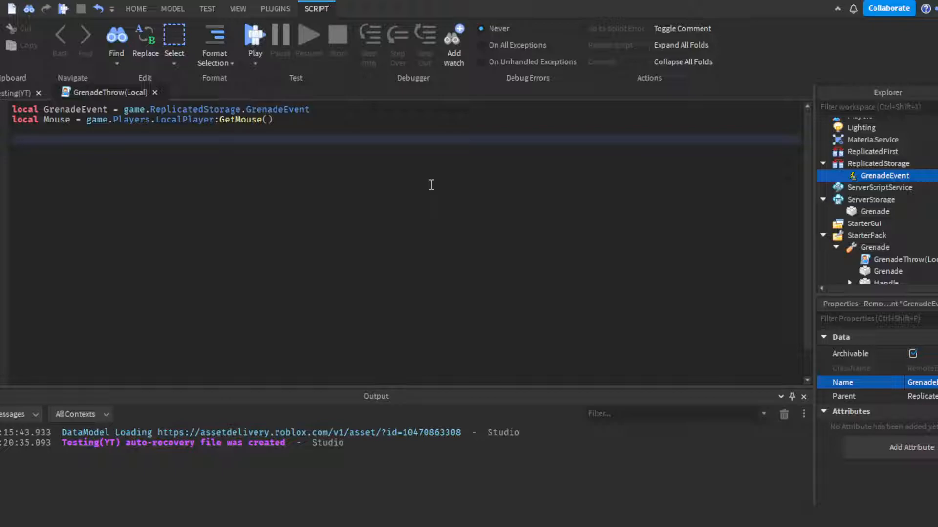
# Connect script.Parent.Activated to GrenadeEvent:FireServer(Mouse.Hit.LookVector)
pyautogui.write('script.Parent.Activated:')
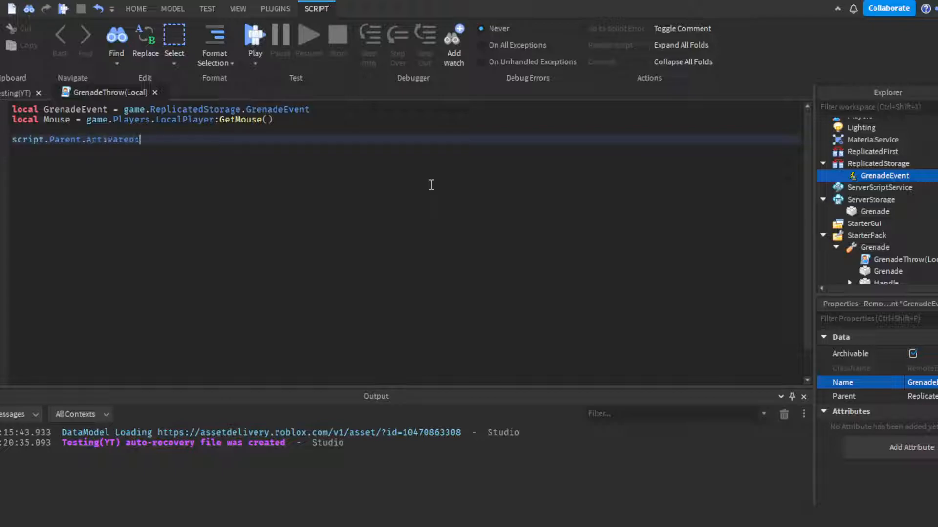
pyautogui.write(':Connect(function()')
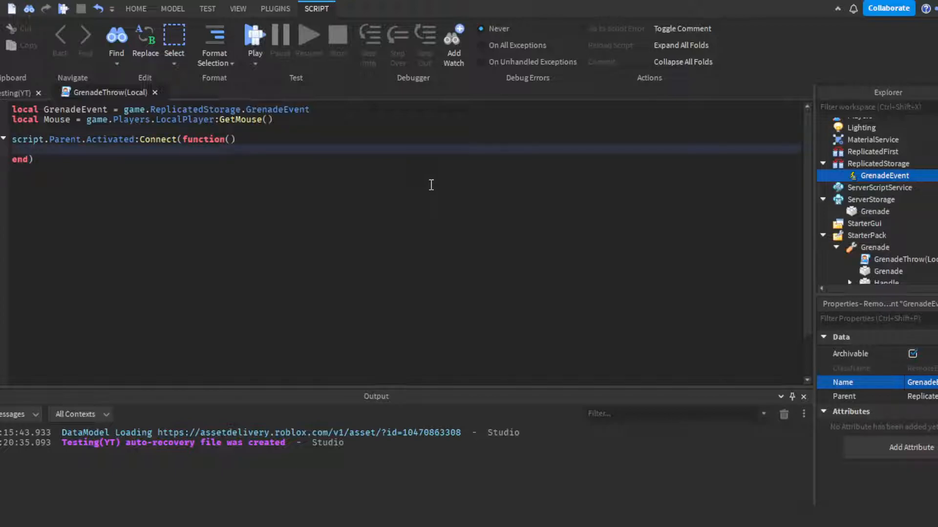
pyautogui.write('GrenadeEvent')
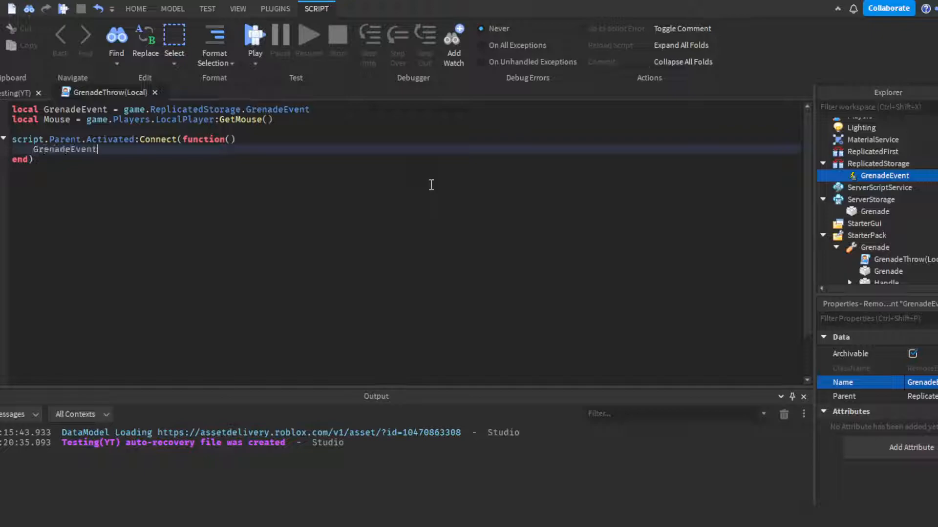
pyautogui.write(':FireServer()')
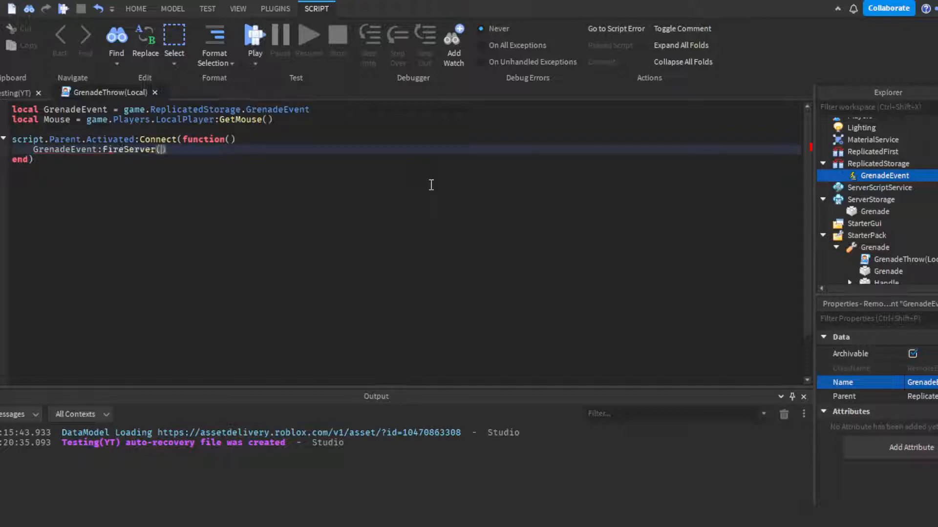
pyautogui.write('Mouse.')
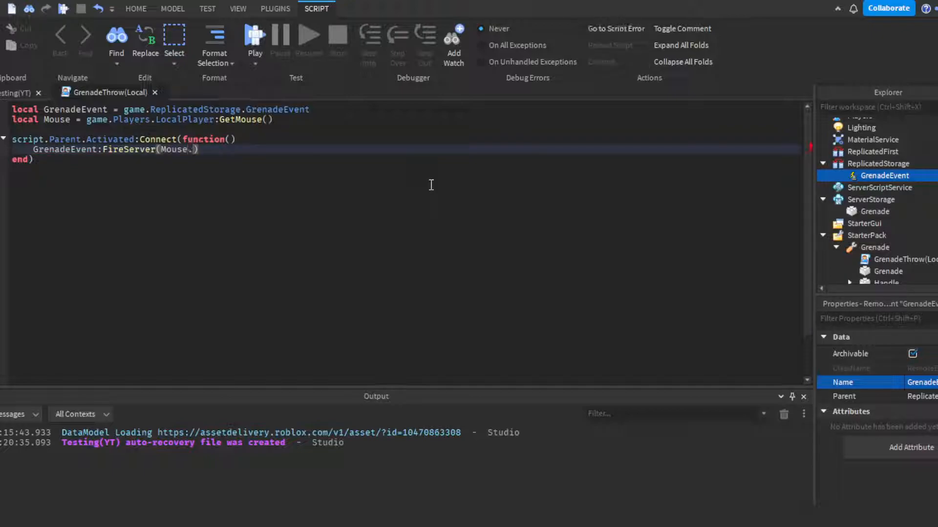
pyautogui.write('Hit.LookVector')
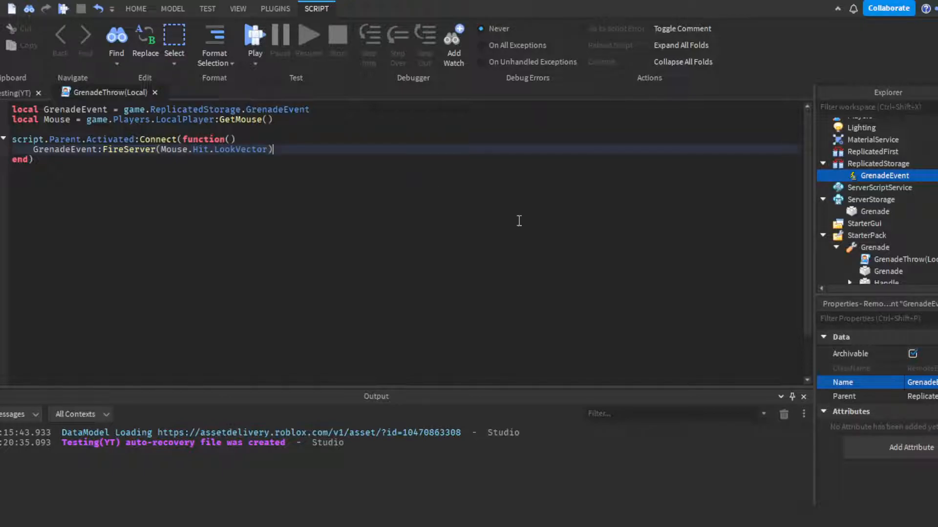
# Add a GrenadeThrow(Server) script in ServerScriptService declaring GrenadeEvent and Grenade = game.ServerStorage.Grenade
pyautogui.click(880, 187)
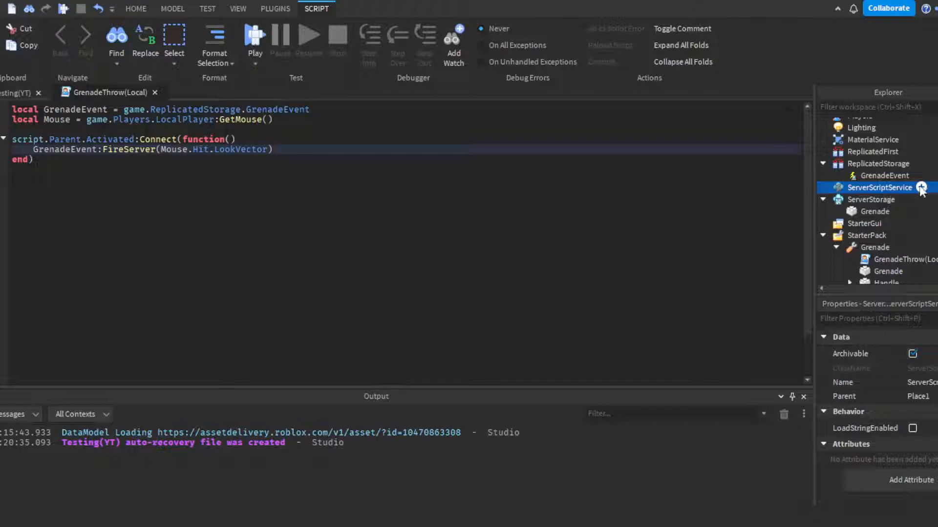
pyautogui.moveTo(863, 252)
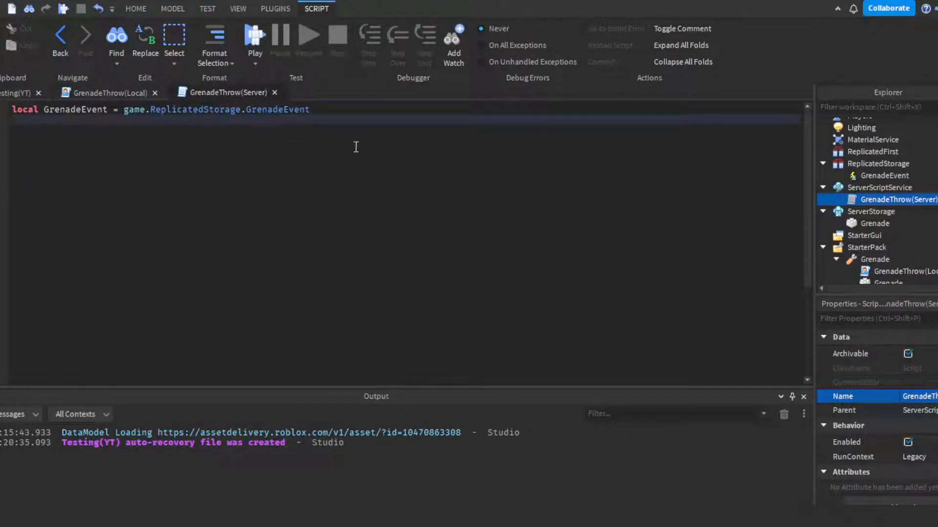
pyautogui.write('local')
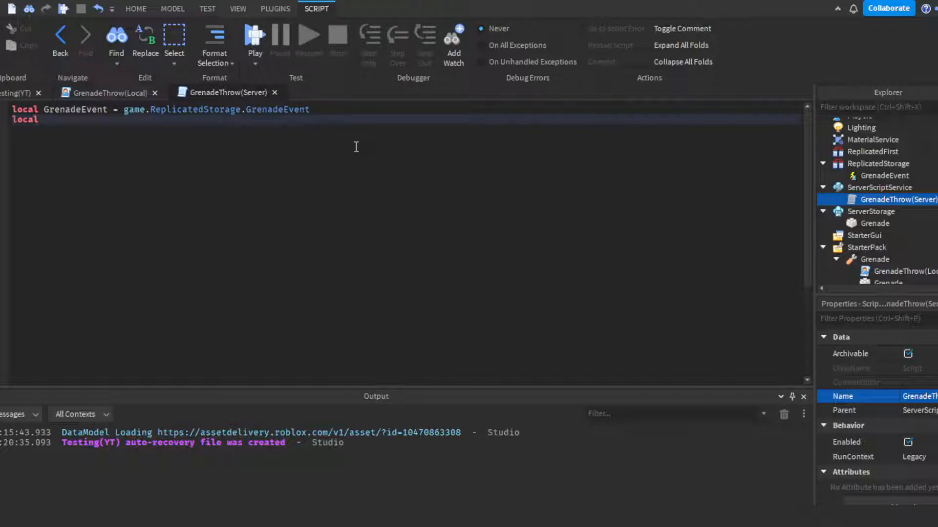
pyautogui.write('Grenade = g')
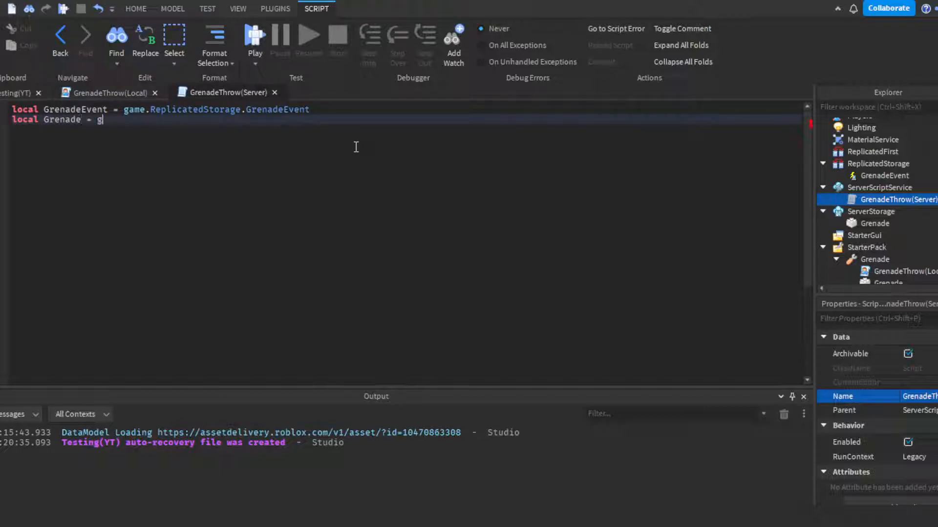
pyautogui.write('ame.ServerStorage.g')
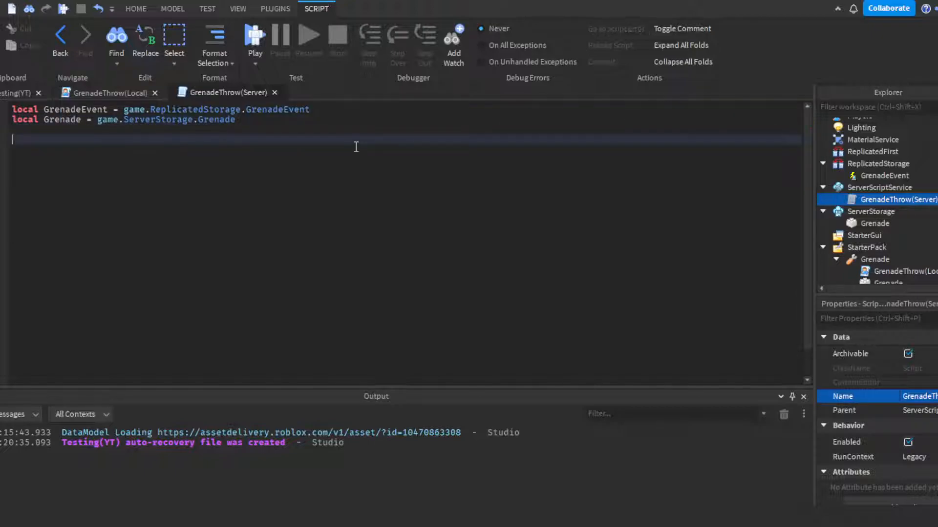
# Connect GrenadeEvent.OnServerEvent to a function taking plr and lookvector
pyautogui.write('GrenadeEvent.O')
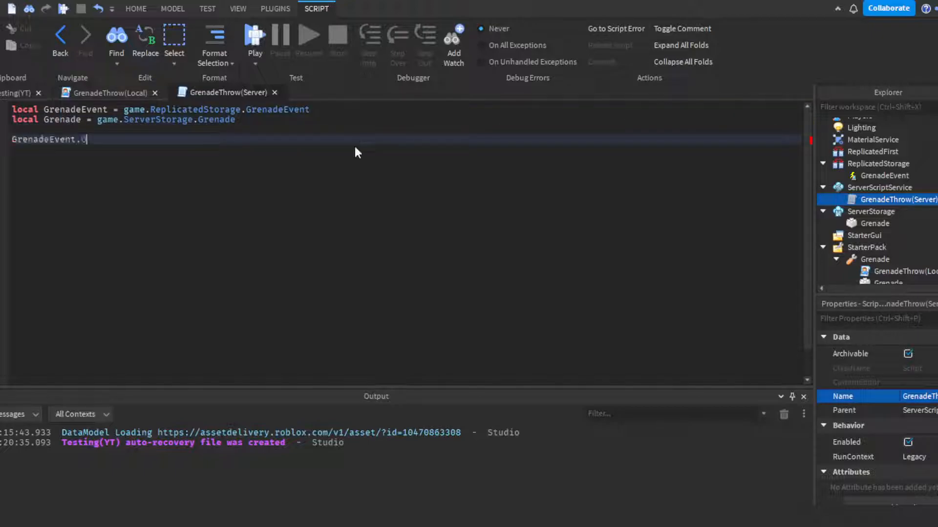
pyautogui.write('OnServerEvent:Connect(function')
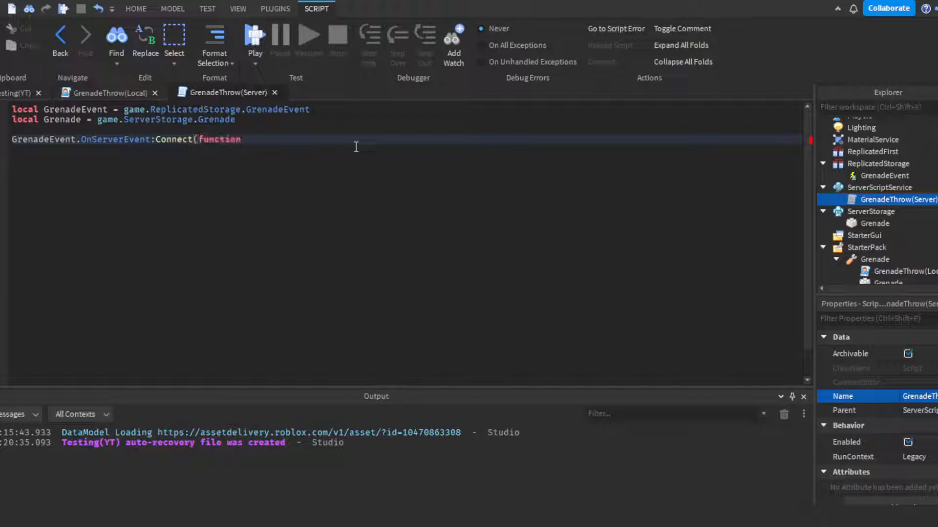
pyautogui.write('(plr, )')
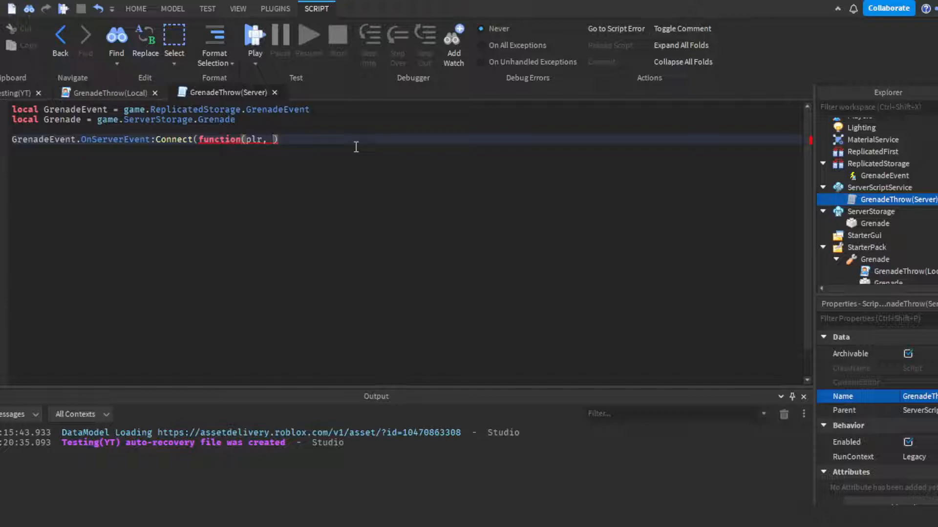
pyautogui.write('lookvector')
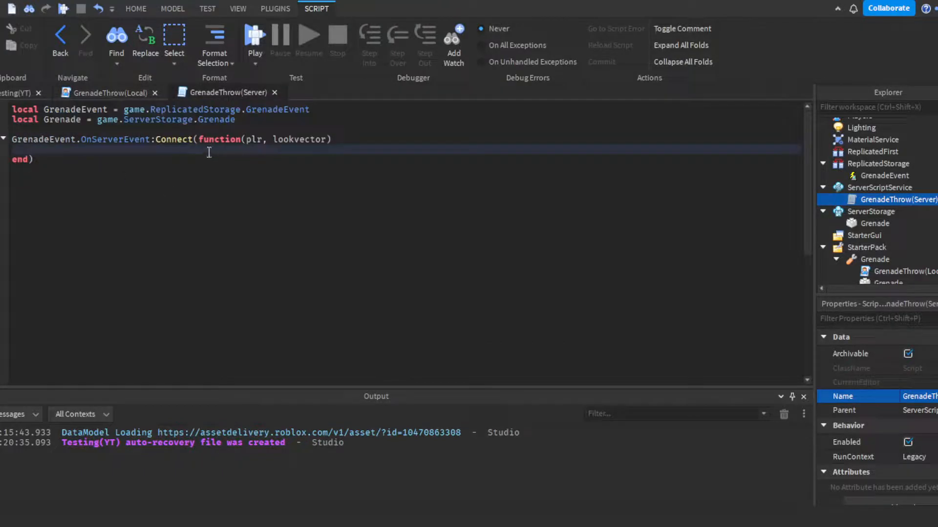
# Write local Character = game.Workspace:FindFirstChild(plr.Name) and start a new line
pyautogui.write('local')
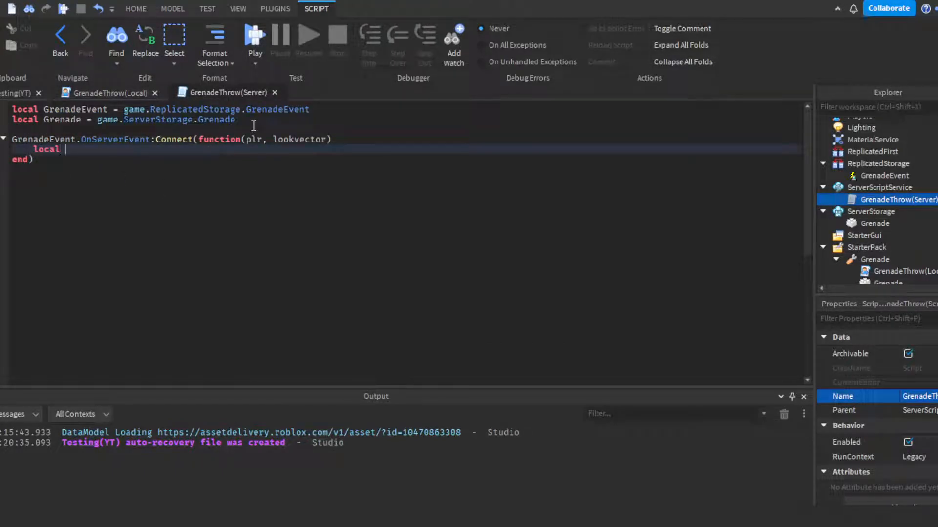
pyautogui.write('Character = g')
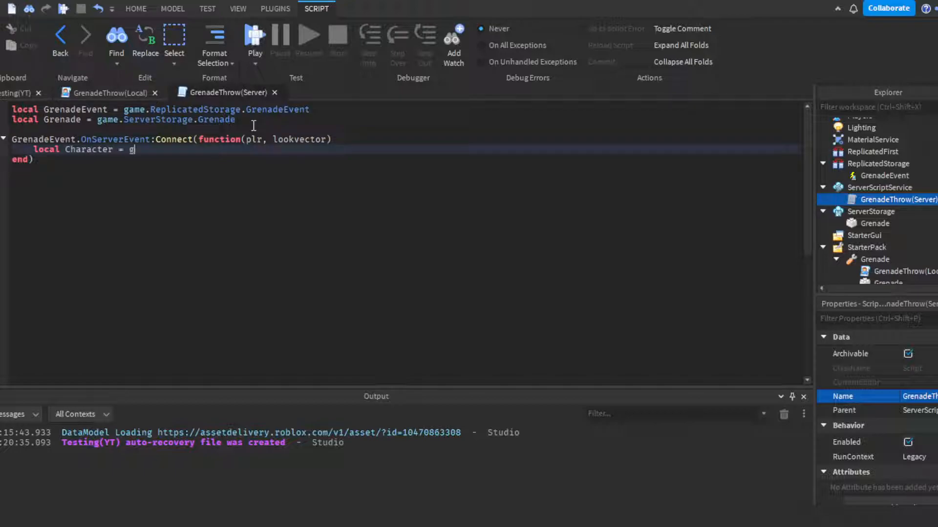
pyautogui.write('ame.Workspace:FindFirstChild()')
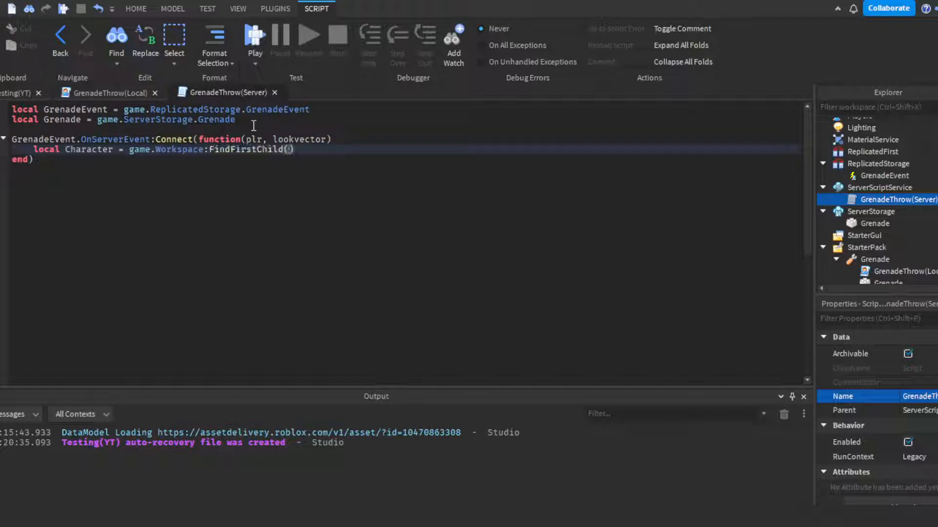
pyautogui.write('plr.Name')
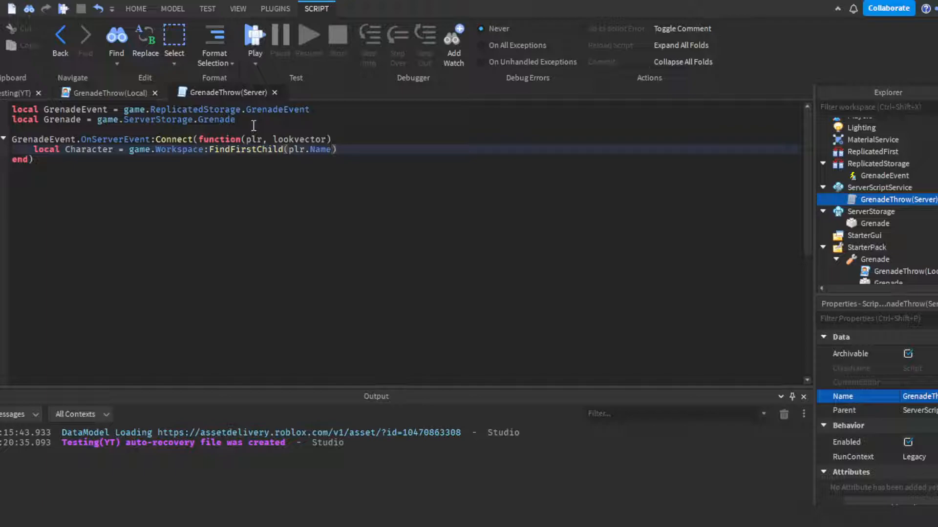
pyautogui.press('Return')
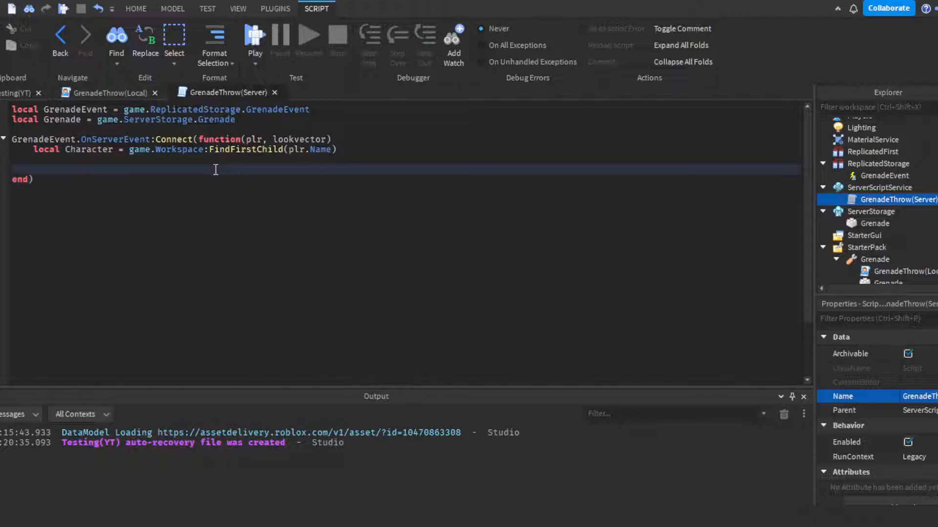
# Write local GrenadeClone = Grenade:Clone() in the handler
pyautogui.write('local Gre')
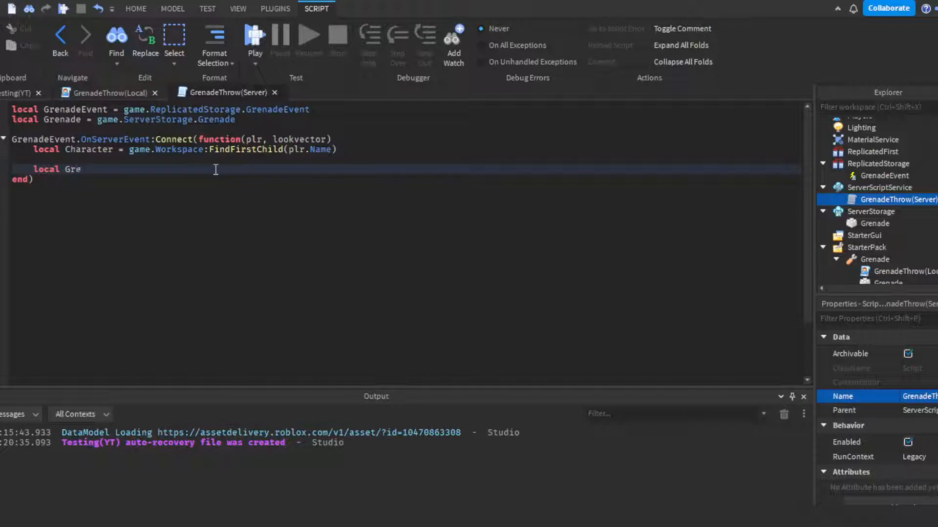
pyautogui.write('nadeClone =')
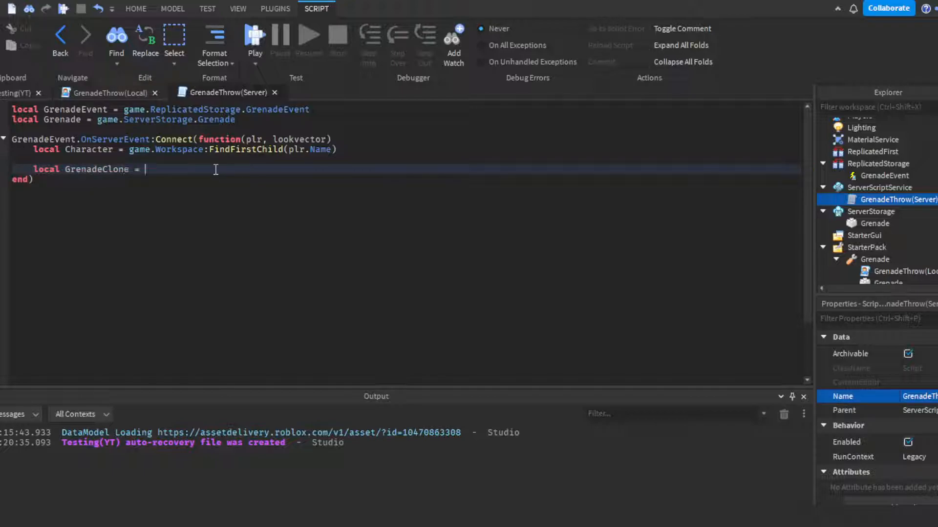
pyautogui.write('Grenade:Clone()')
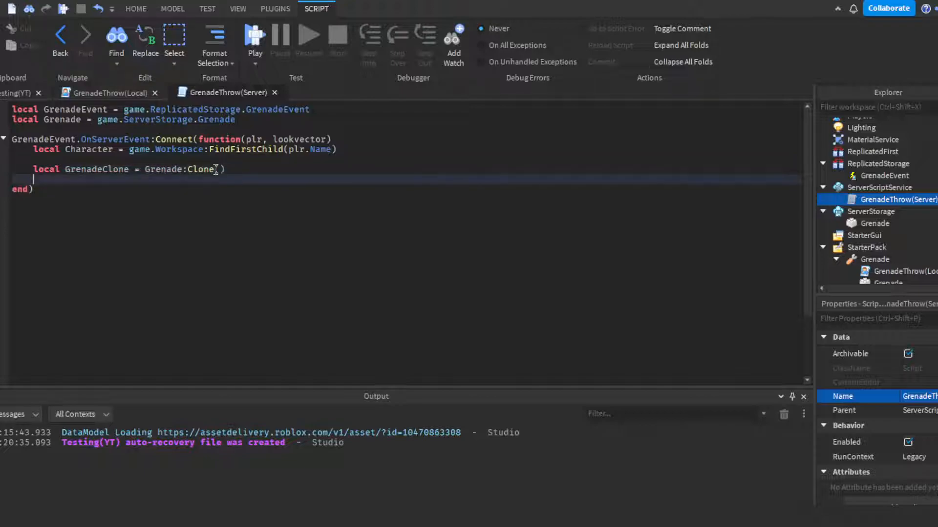
# Set GrenadeClone.Name = "Grenade" and begin GrenadeClone.Parent = game.Workspace
pyautogui.write('GrenadeClone.')
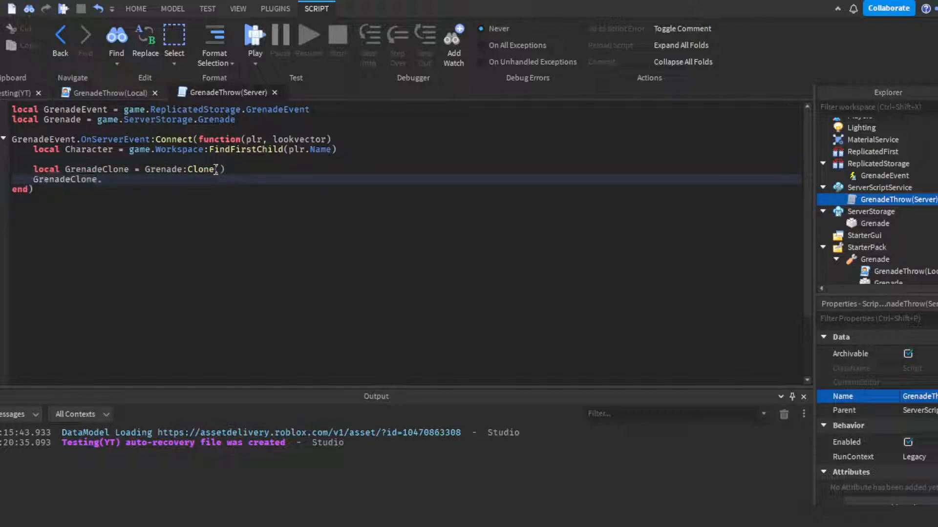
pyautogui.write('.Name')
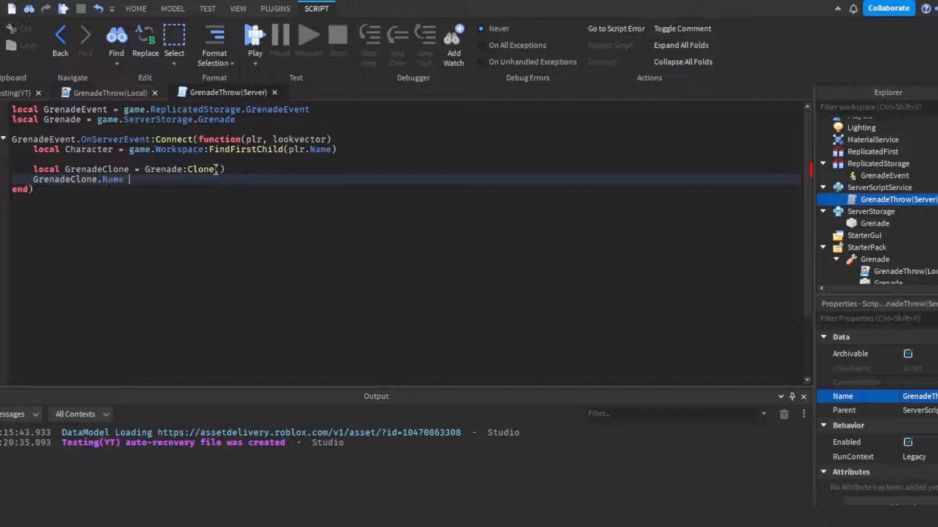
pyautogui.write("= 'Gre'")
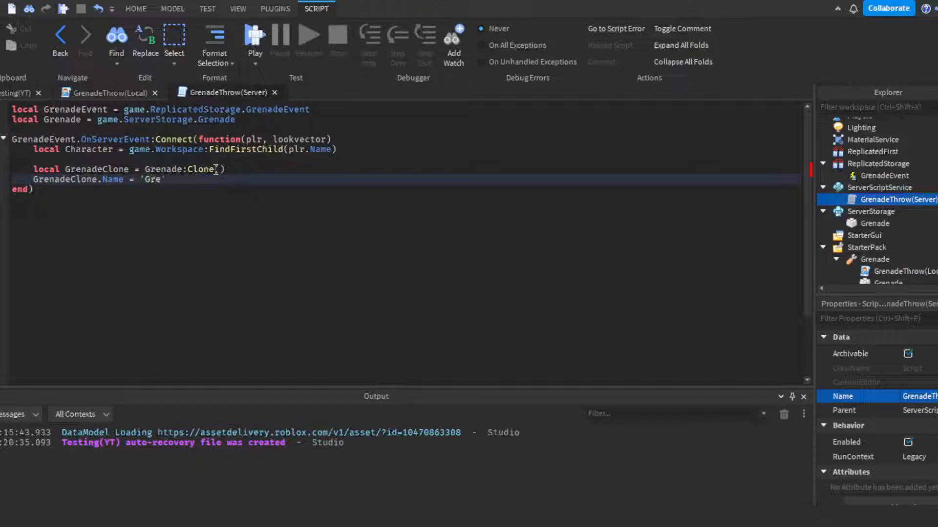
pyautogui.press('Backspace')
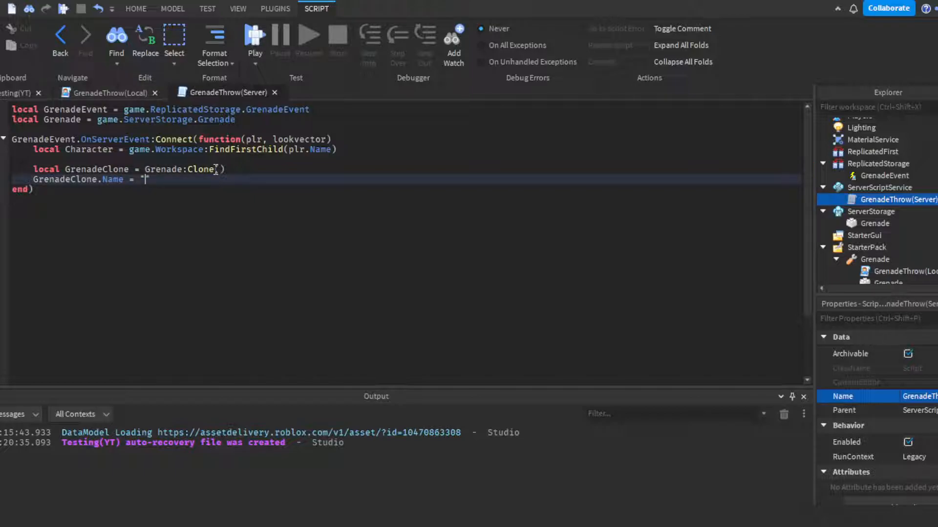
pyautogui.write('Grenade"')
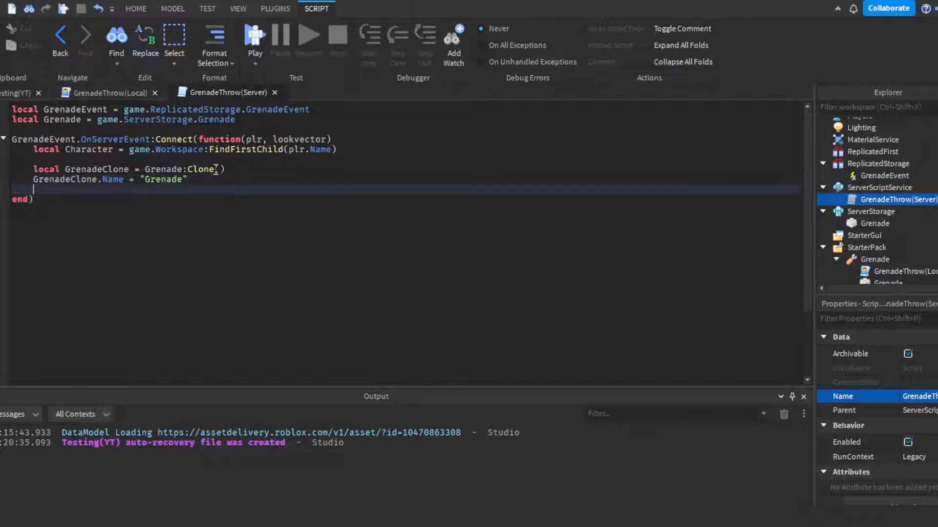
pyautogui.write('GrenadeClone.Parent = game.Workspace')
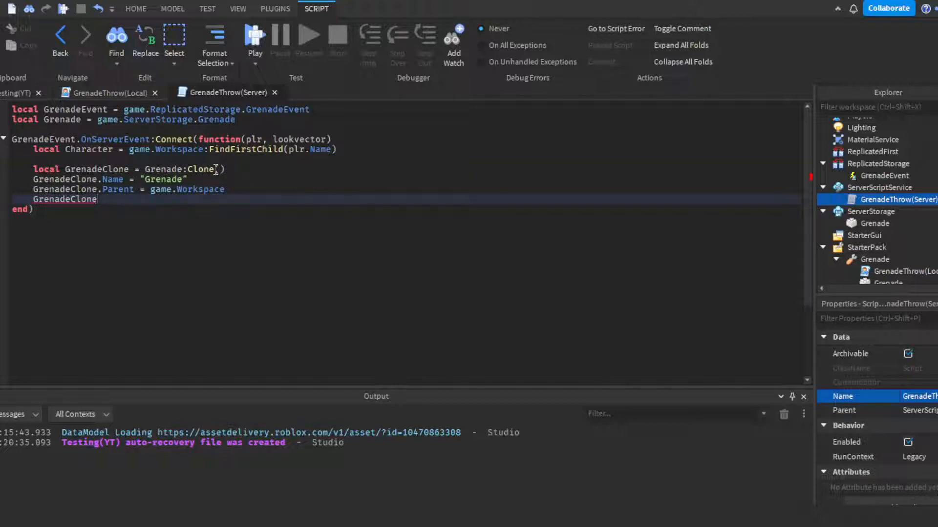
# Set GrenadeClone.CFrame to Character.HumanoidRootPart.CFrame * CFrame.new(0,3,0)
pyautogui.write('.')
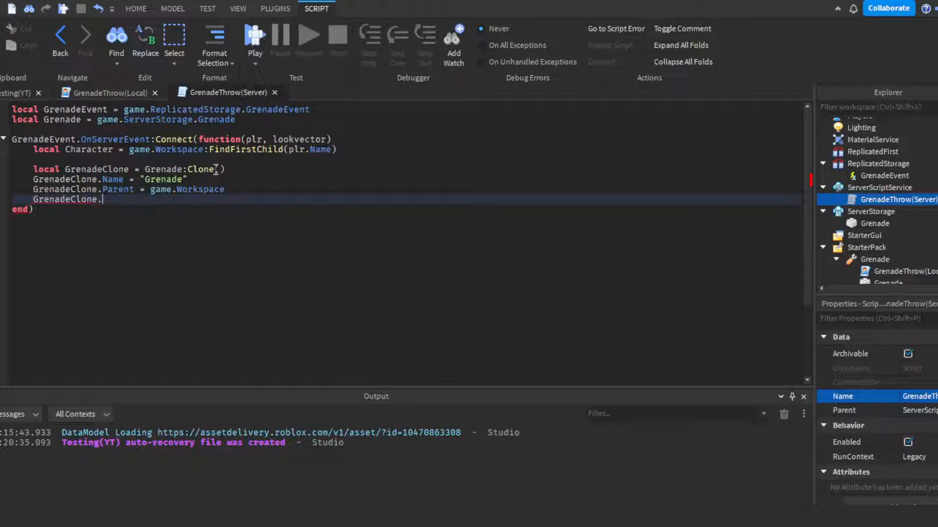
pyautogui.write('CFrame =')
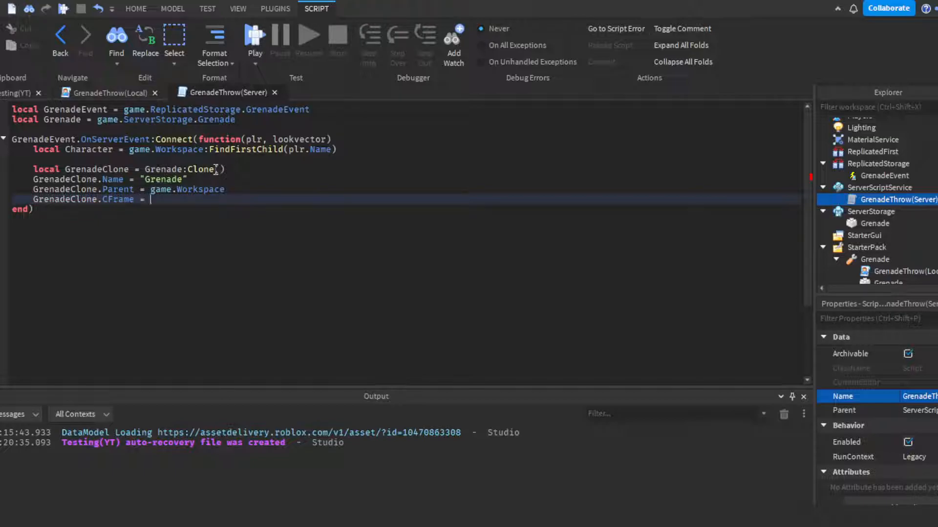
pyautogui.write('ch')
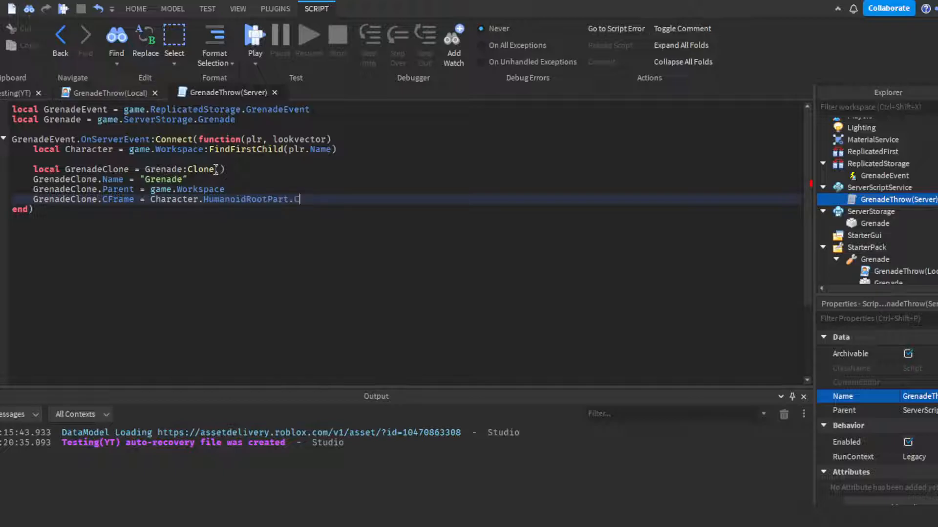
pyautogui.write('Frame')
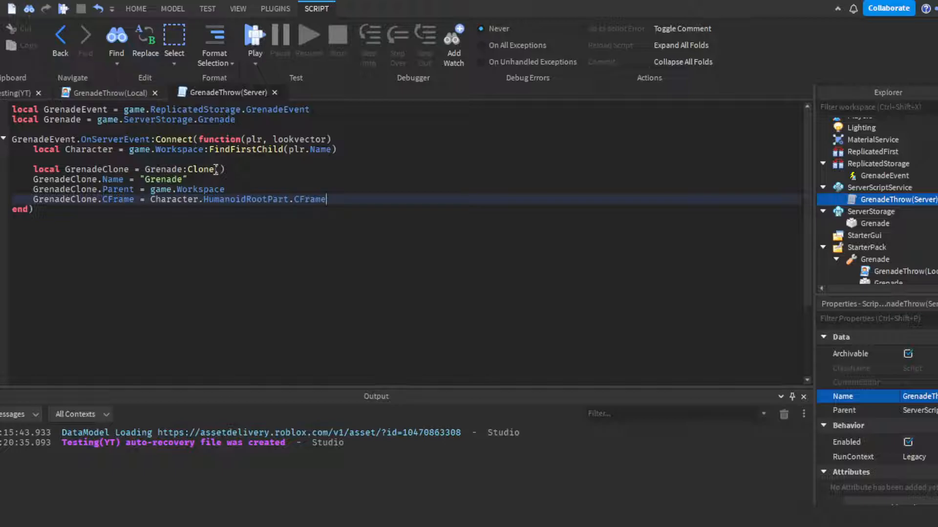
pyautogui.write('* CFrame.ne')
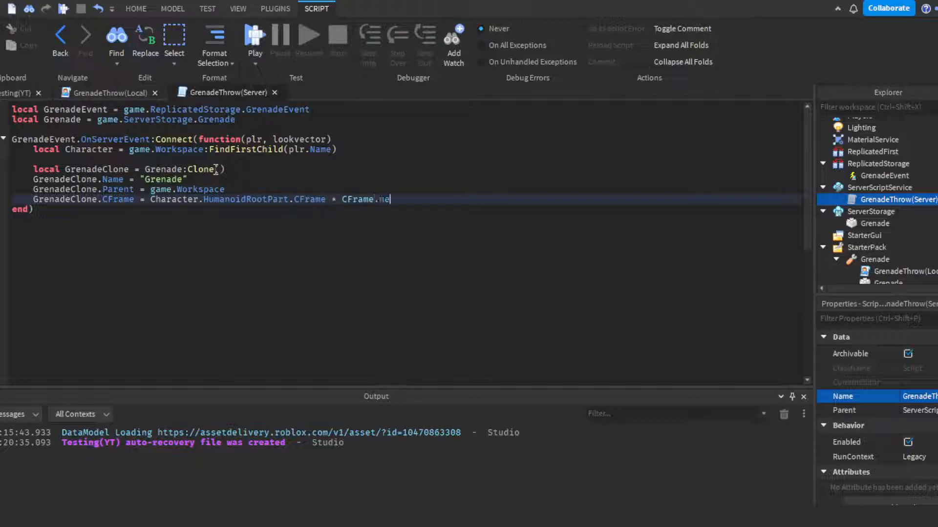
pyautogui.write('w(0,3')
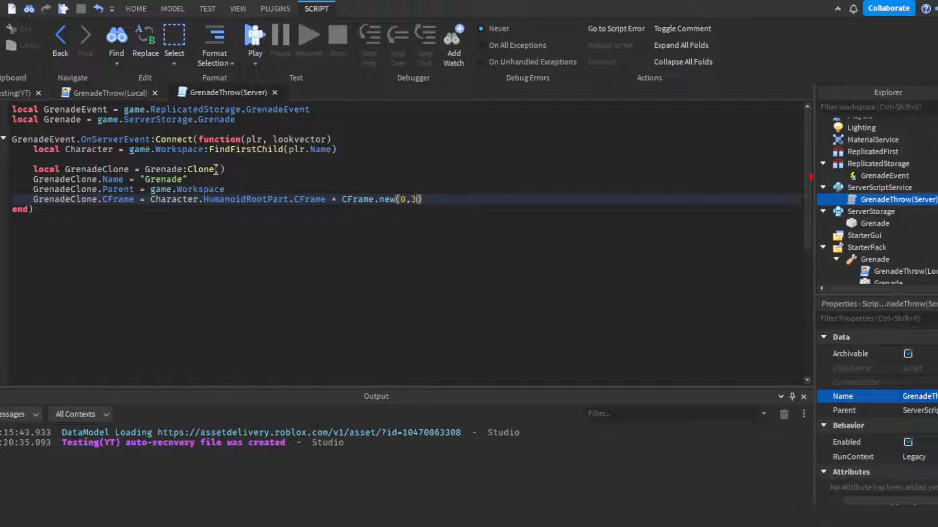
pyautogui.write(',0')
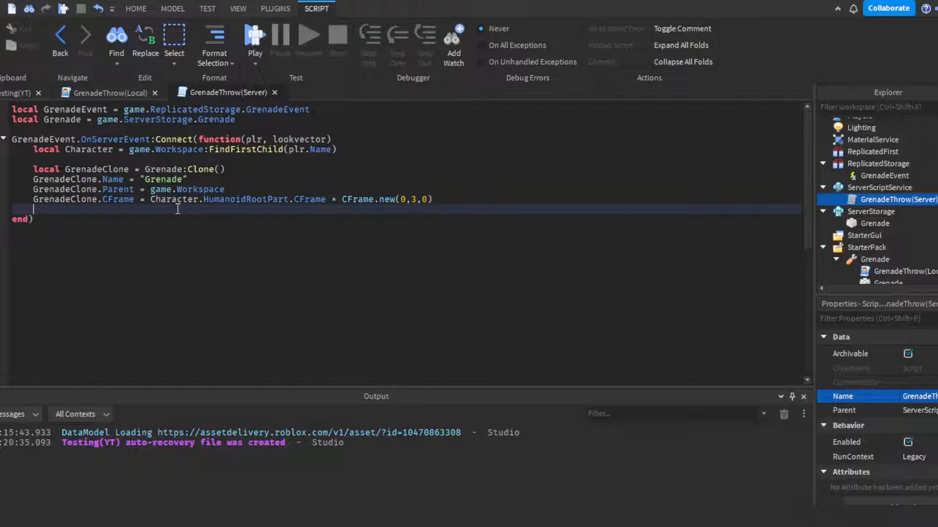
# Declare local Multiplyer = 100 * lookvector
pyautogui.write('local Multiple')
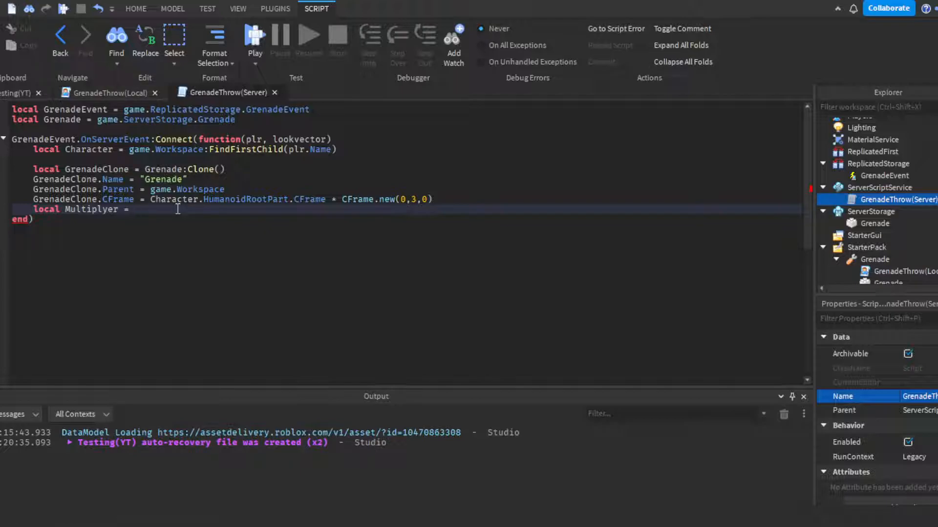
pyautogui.write('100')
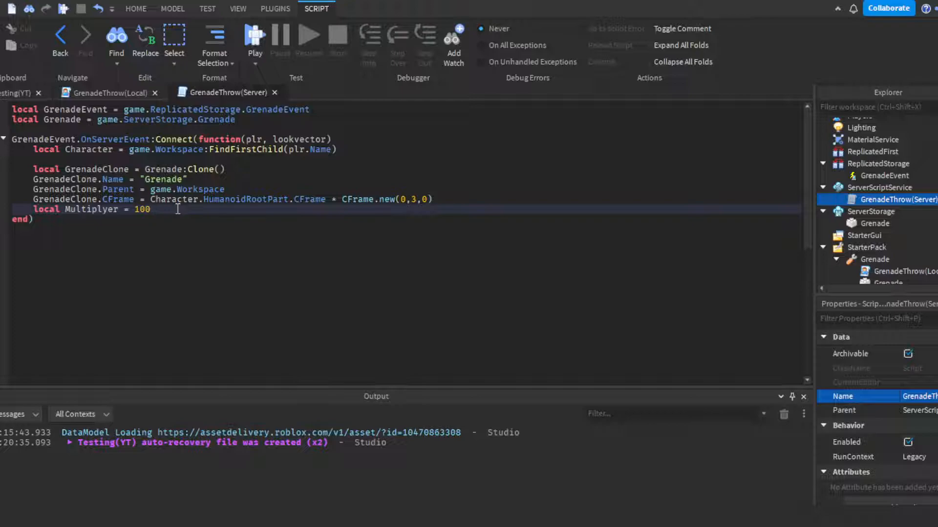
pyautogui.write('* lookvector')
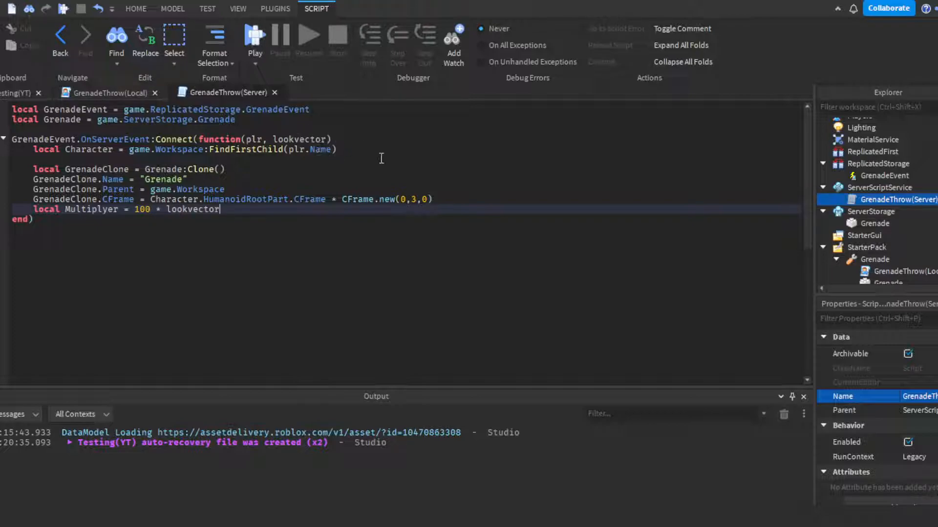
# Start GrenadeClone:ApplyImpulse( ) with the argument Multiplyer * awaiting a second term
pyautogui.write('긁')
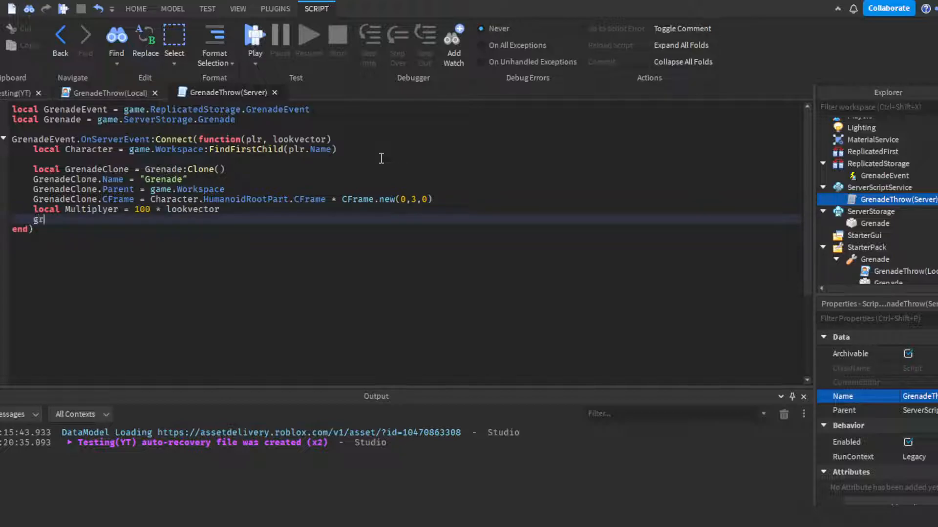
pyautogui.write('GrenadeClone:')
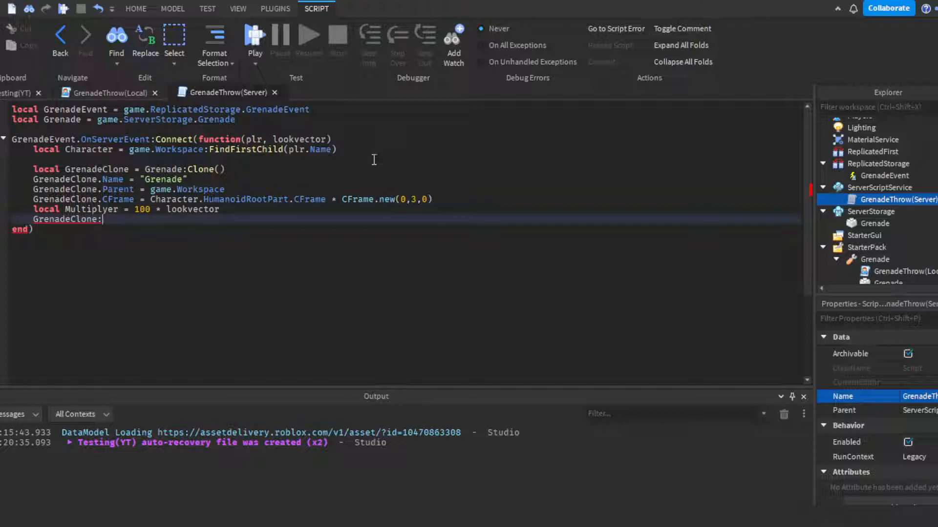
pyautogui.moveTo(186, 250)
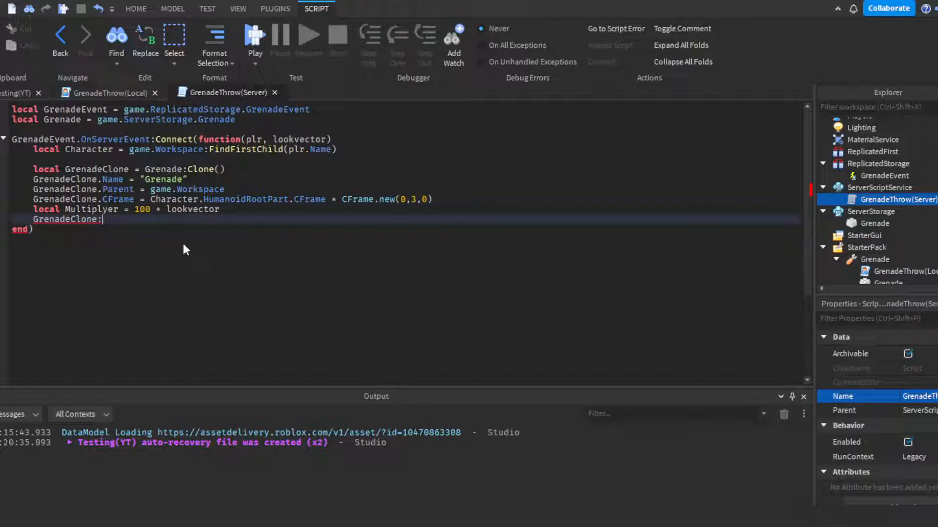
pyautogui.write('ApplyImpulse()')
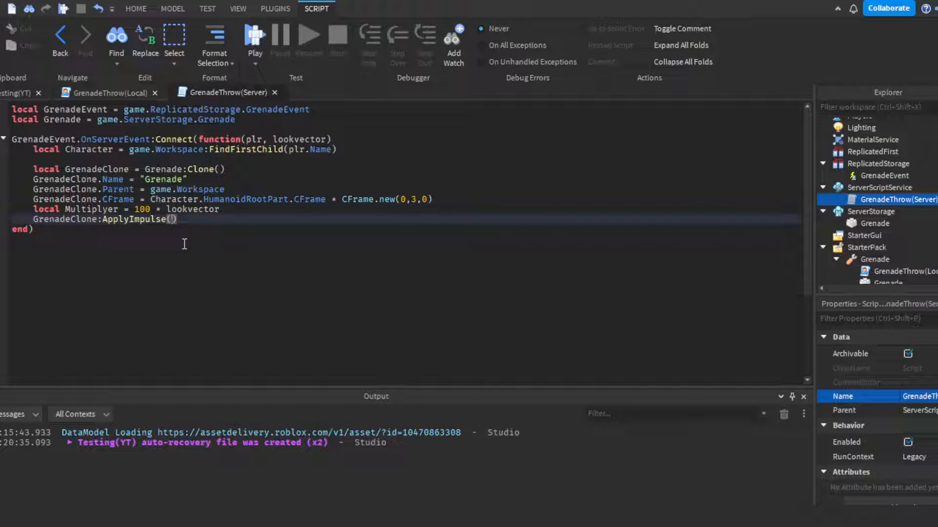
pyautogui.write('Multiplyer')
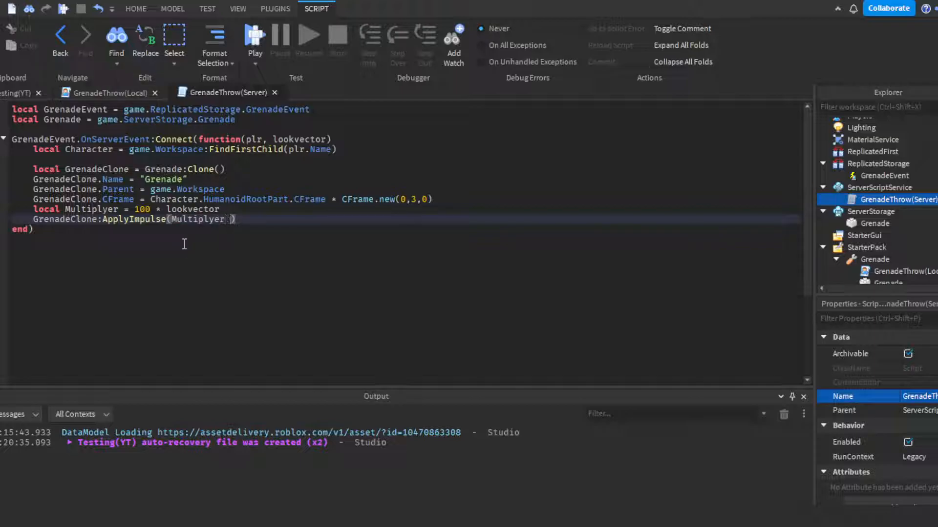
pyautogui.write('*')
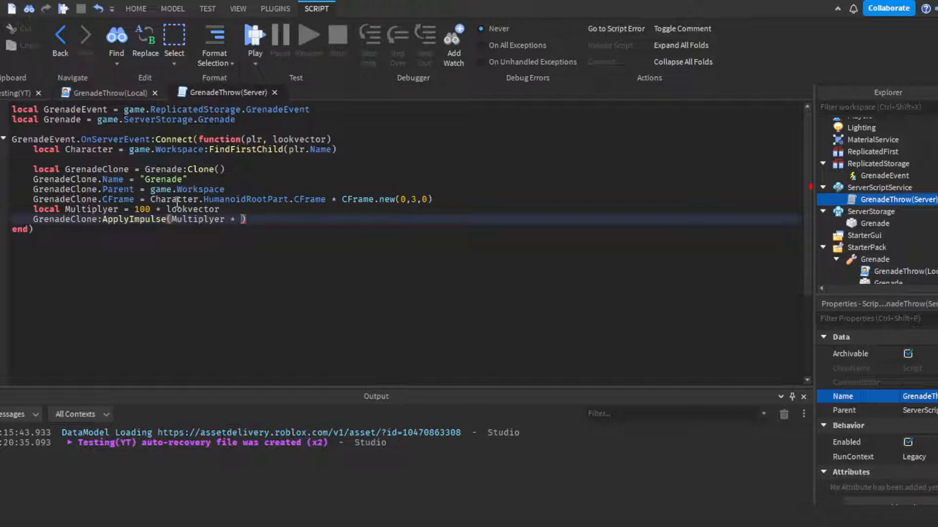
# Make Multiplyer 100 * GrenadeClone:GetMass() and pass Multiplyer * lookvector to ApplyImpulse
pyautogui.doubleClick(193, 209)
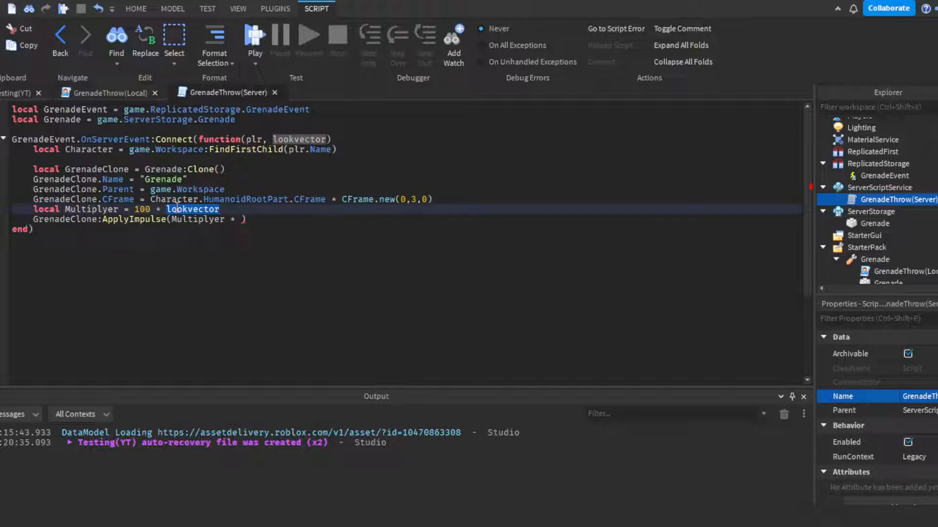
pyautogui.write('GrenadeClone:ge')
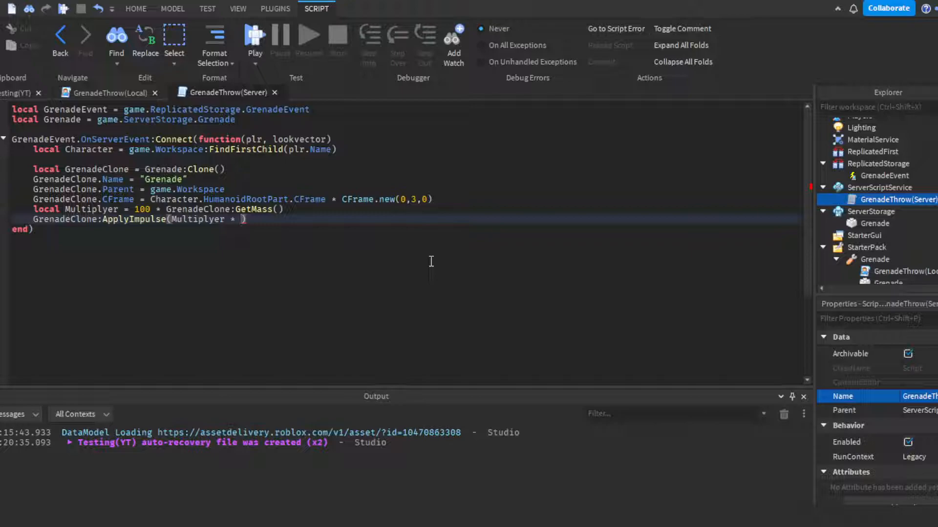
pyautogui.write('lookvector')
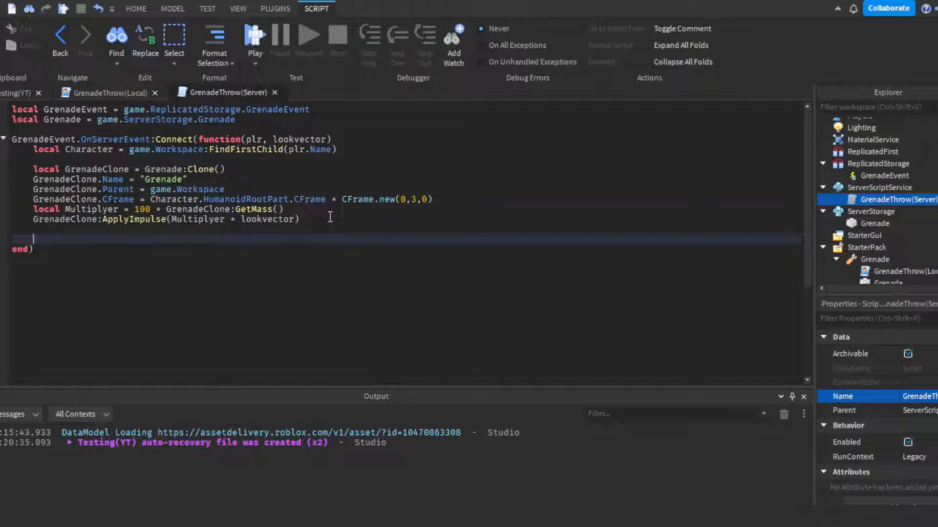
# After wait(2), create local Explosion = Instance.new("Explosion", GrenadeClone)
pyautogui.write('wait(2)')
pyautogui.write('local Ex')
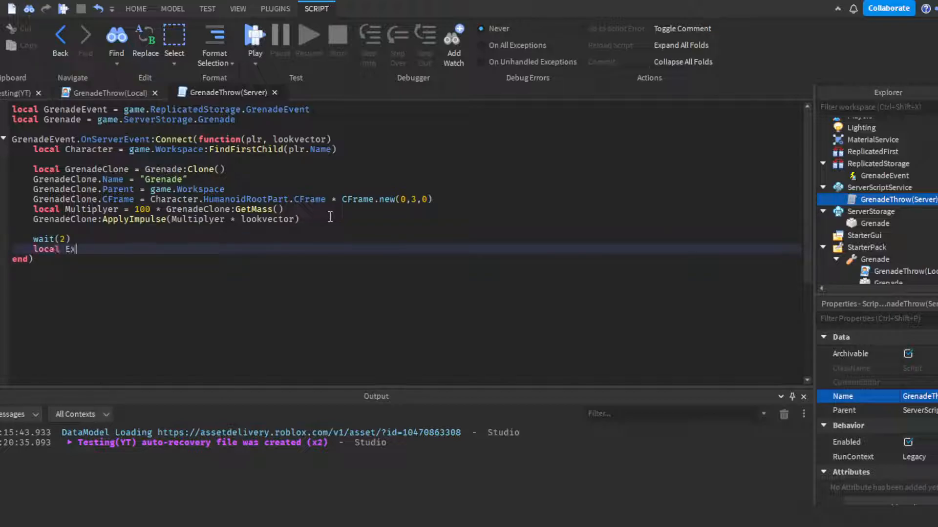
pyautogui.write('plosion =')
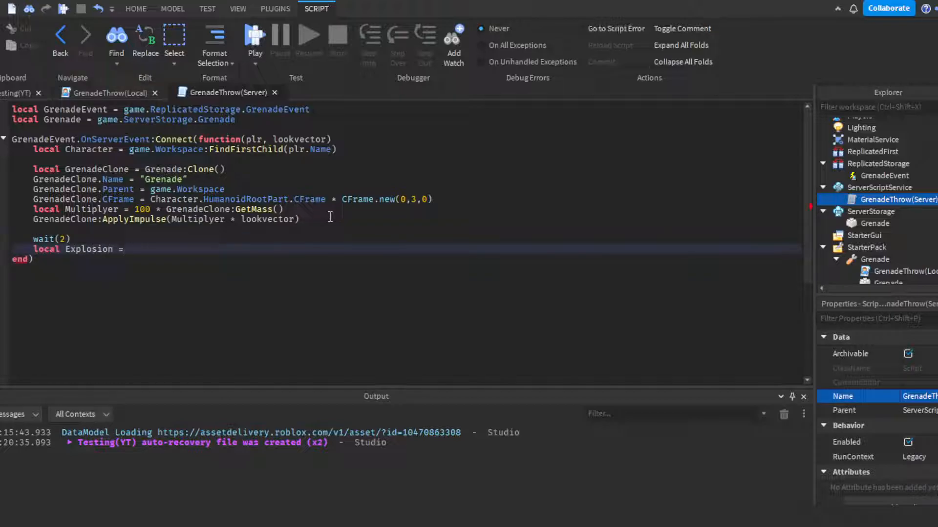
pyautogui.write('Instance.new("E")')
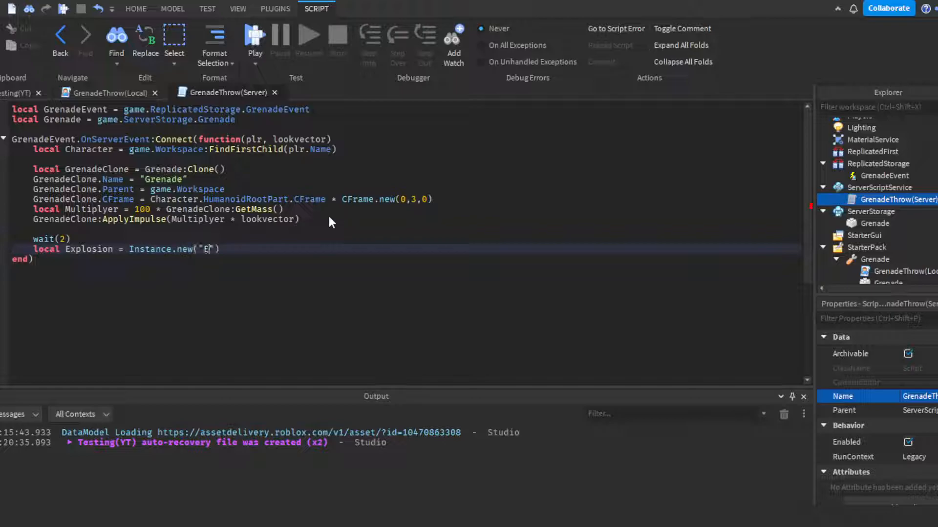
pyautogui.write('xplosion",')
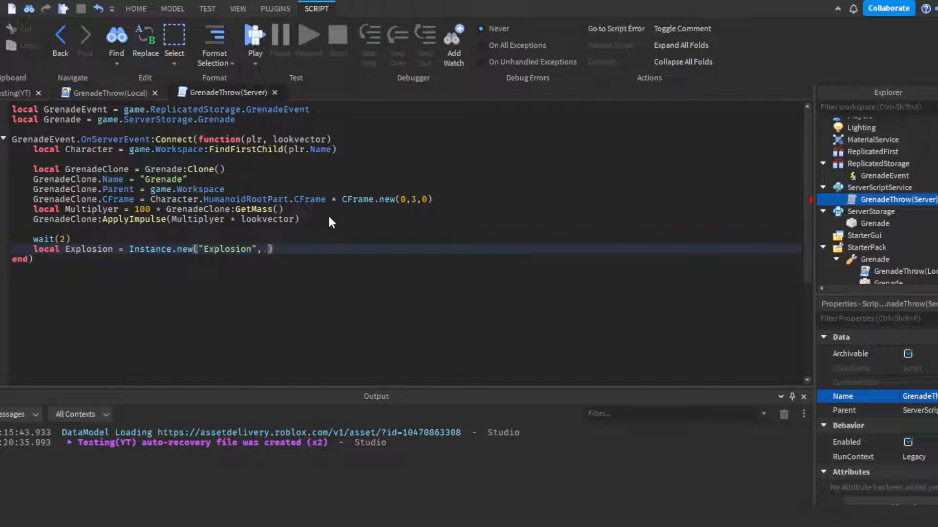
pyautogui.write('gr')
pyautogui.write('Expl')
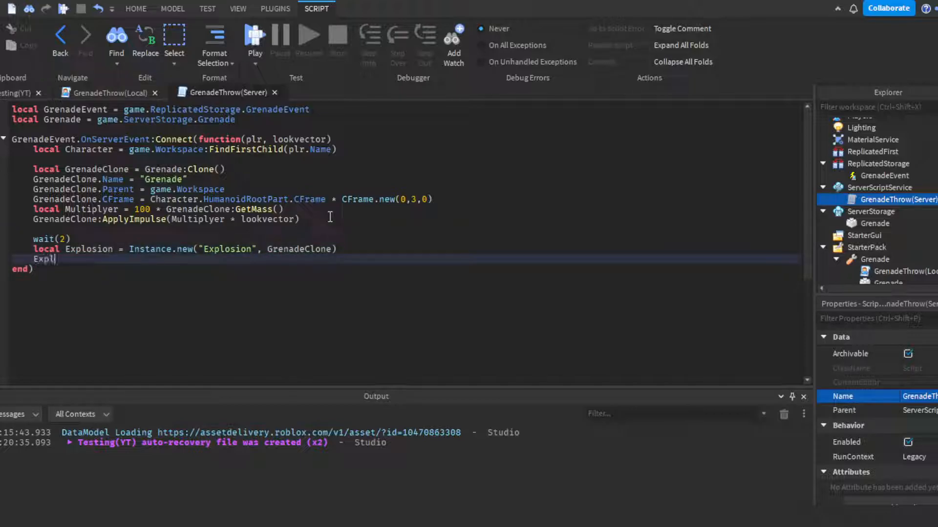
# Set Explosion.Position = GrenadeClone.Position and GrenadeClone.Transparency = 1
pyautogui.write('osion.')
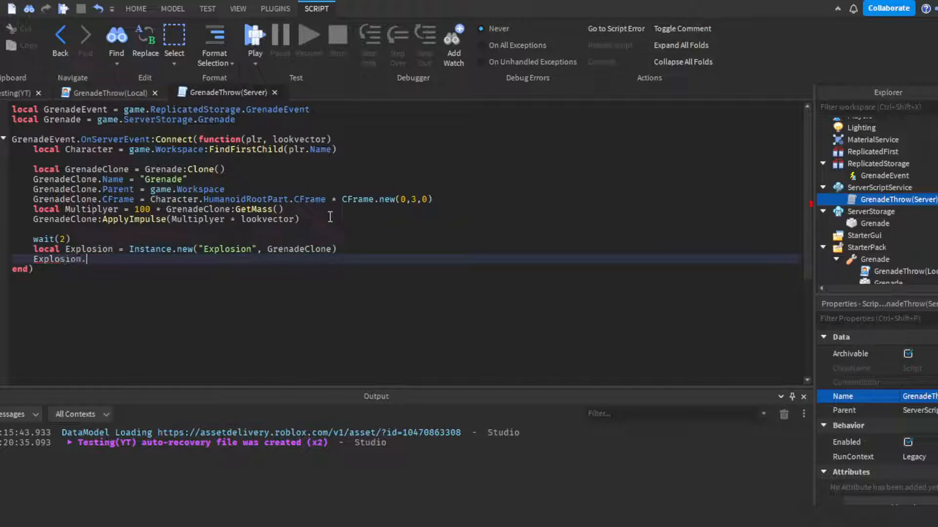
pyautogui.write('.Position = grn')
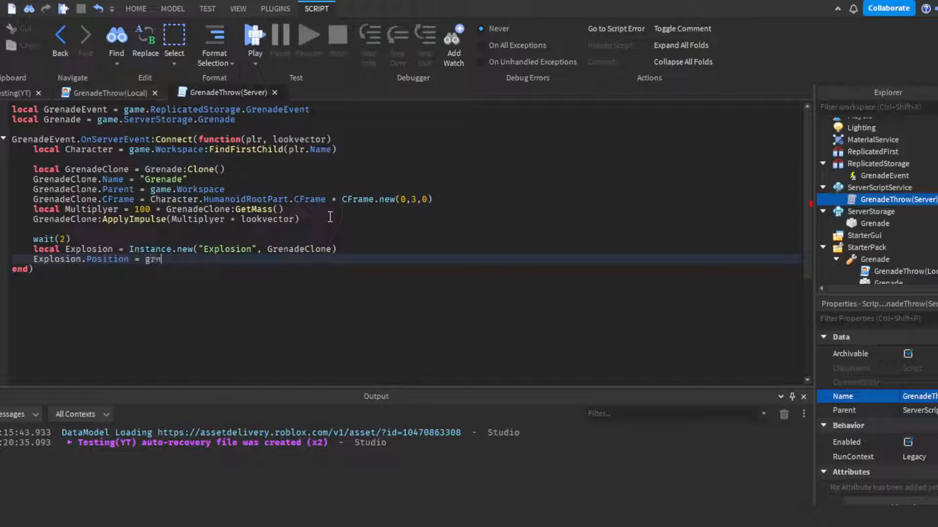
pyautogui.write('renadeClone.Position')
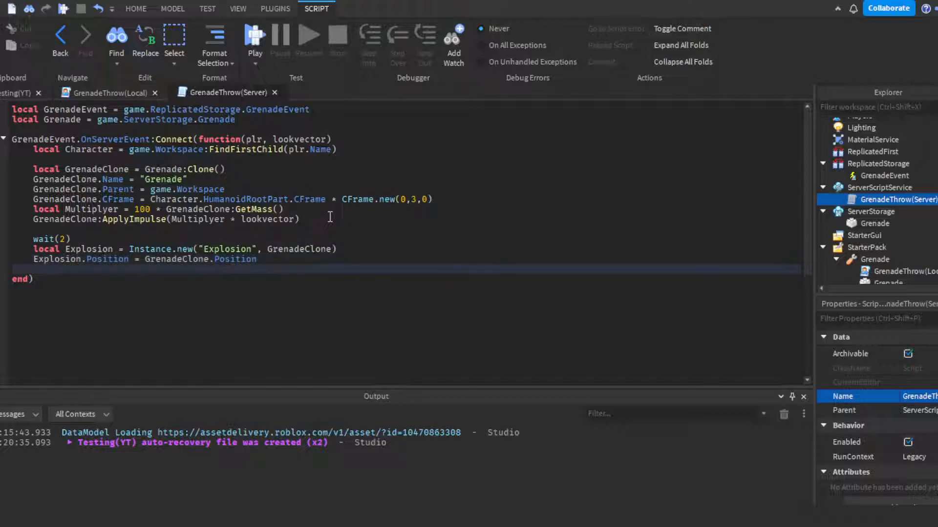
pyautogui.write('g')
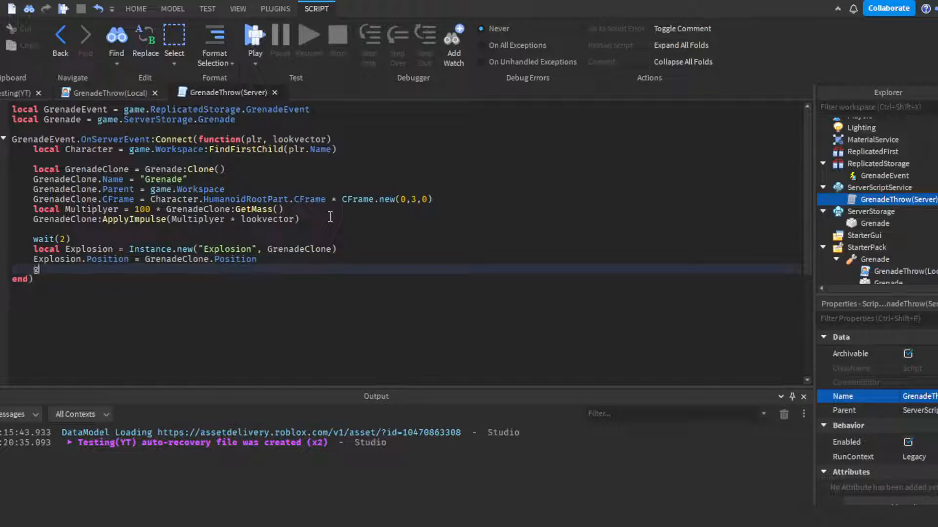
pyautogui.write('renadeClone')
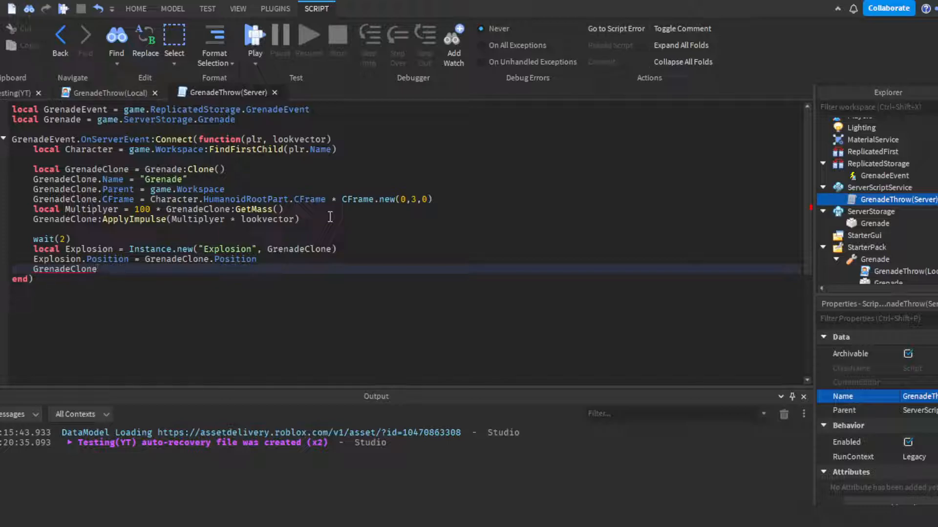
pyautogui.write('.')
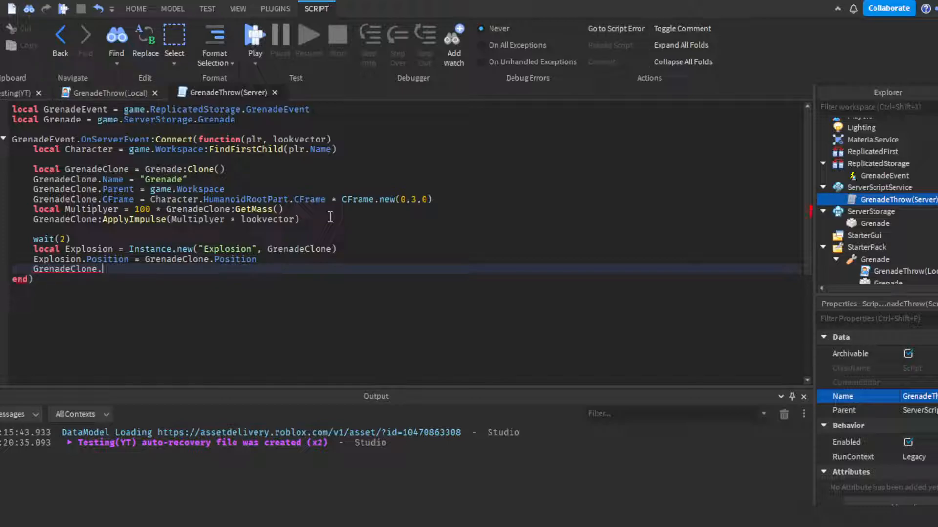
pyautogui.write('Transparency = 1')
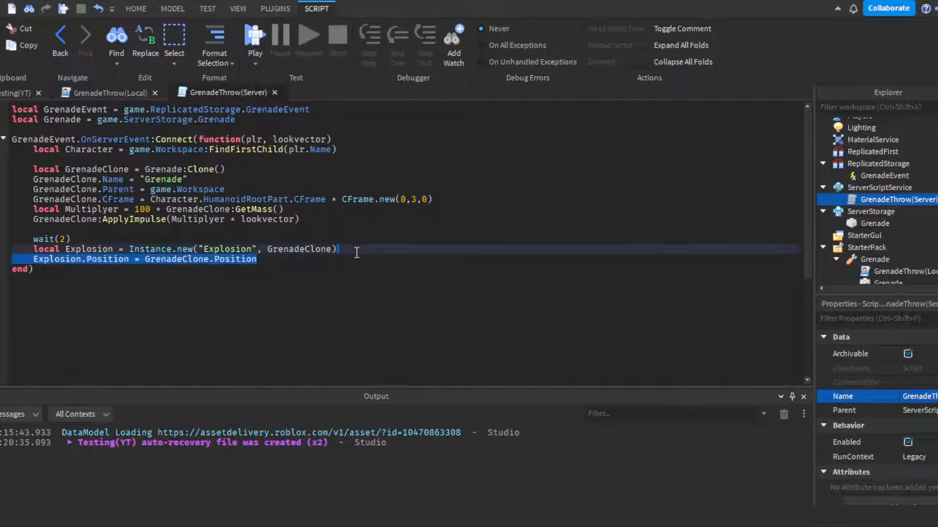
# Move GrenadeClone.Transparency = 1 above Position, add wait(0.3) and GrenadeClone:Destroy(), then start a playtest
pyautogui.write('GrenadeClone.Transparency = 1')
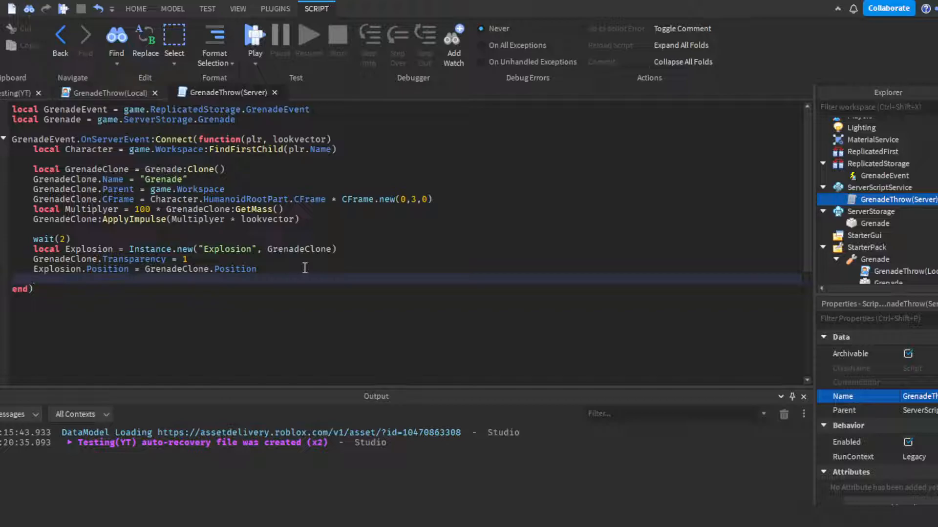
pyautogui.write('wait(0.3')
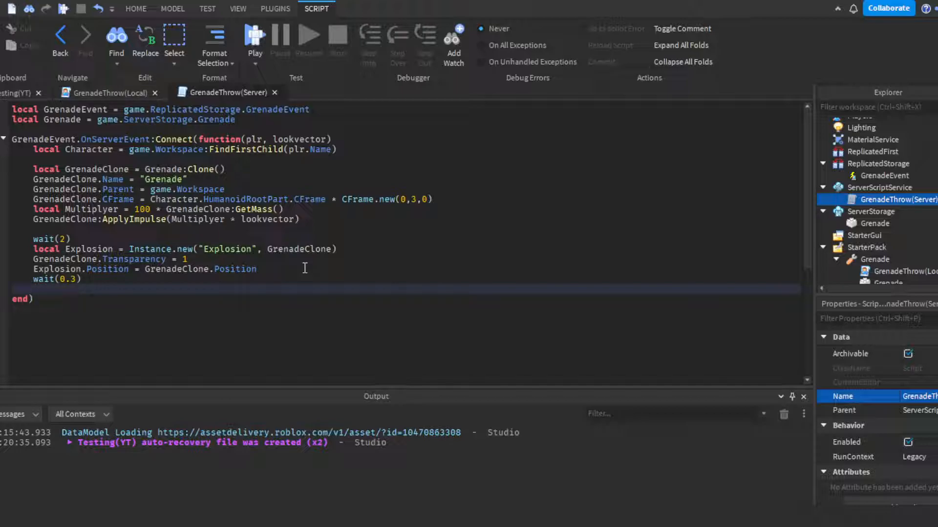
pyautogui.write('GrenadeClone:de')
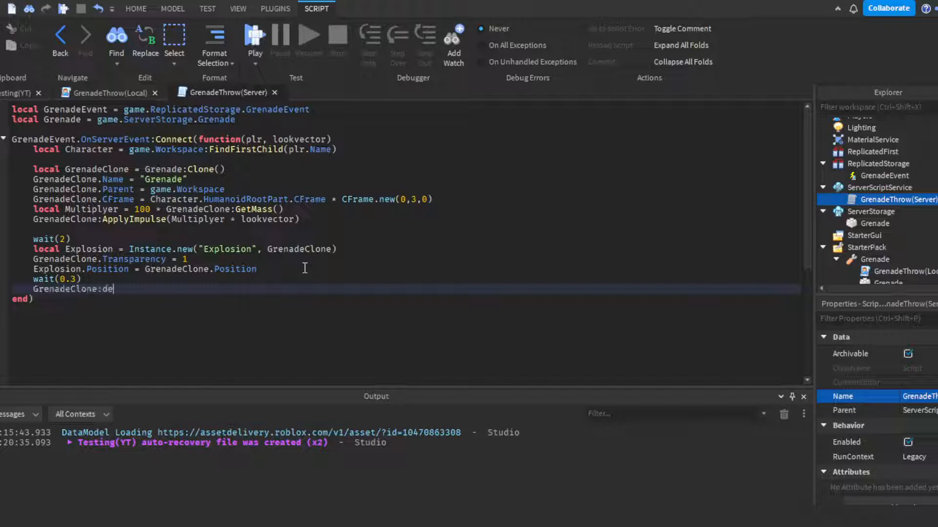
pyautogui.write('stroy()')
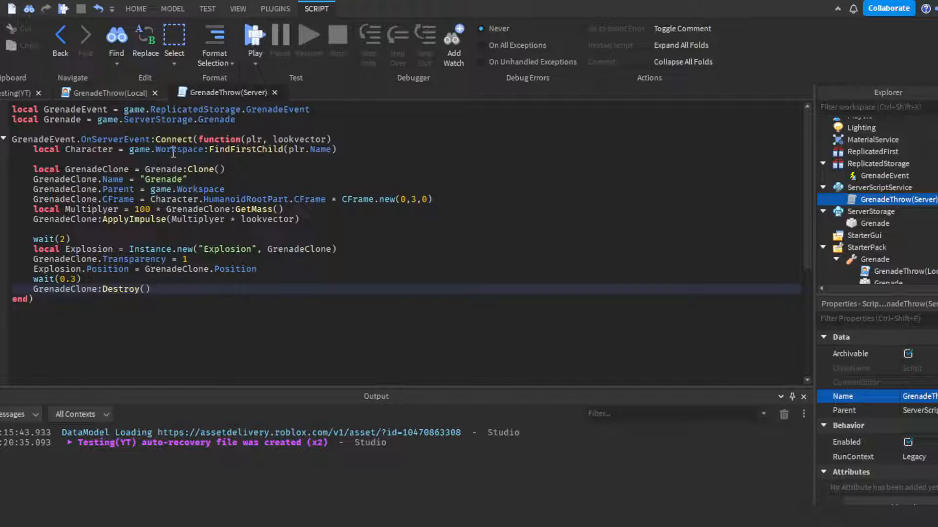
pyautogui.click(134, 9)
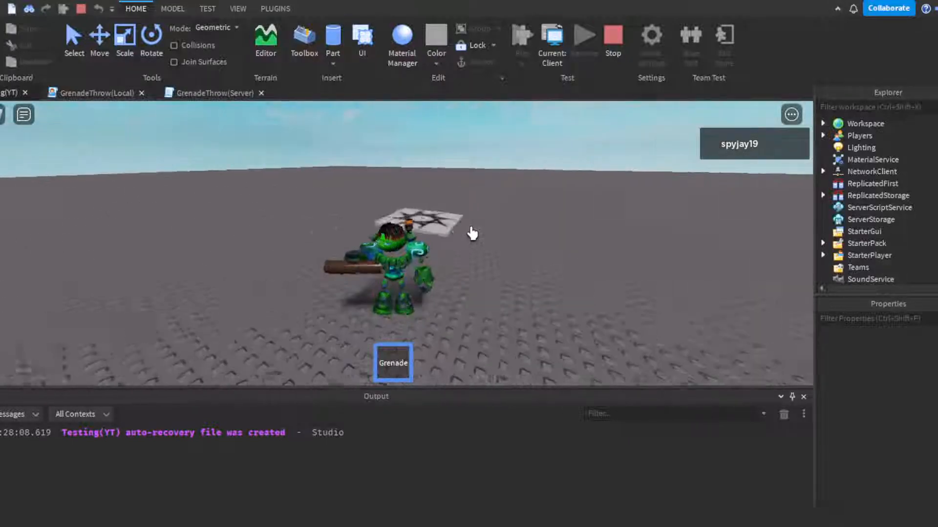
# Expand Workspace in the Explorer to find the player's character during the playtest
pyautogui.click(823, 123)
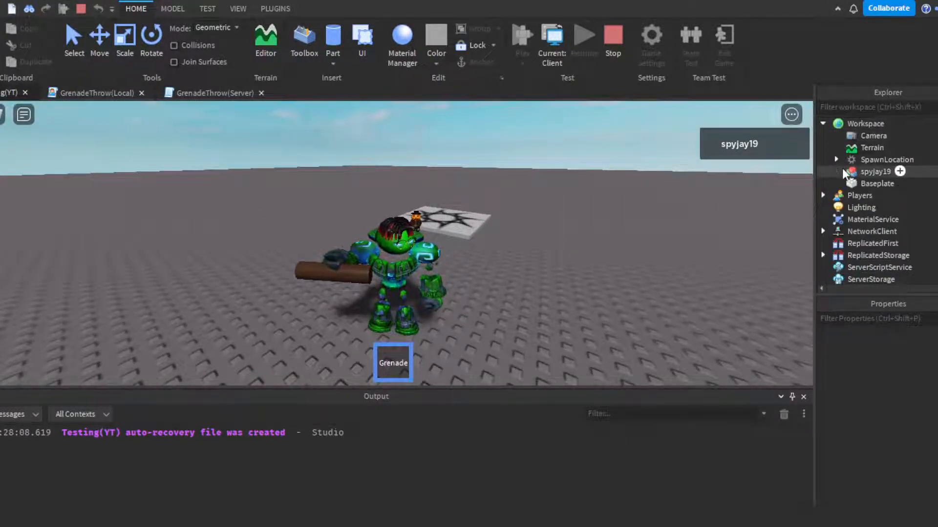
# Expand the player's character model to confirm the Grenade tool is parented inside it
pyautogui.click(889, 163)
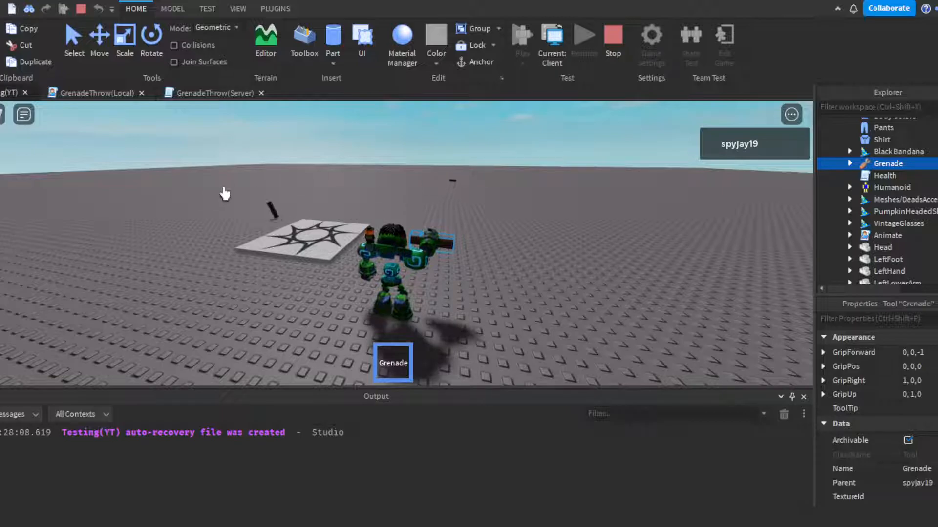
pyautogui.moveTo(687, 201)
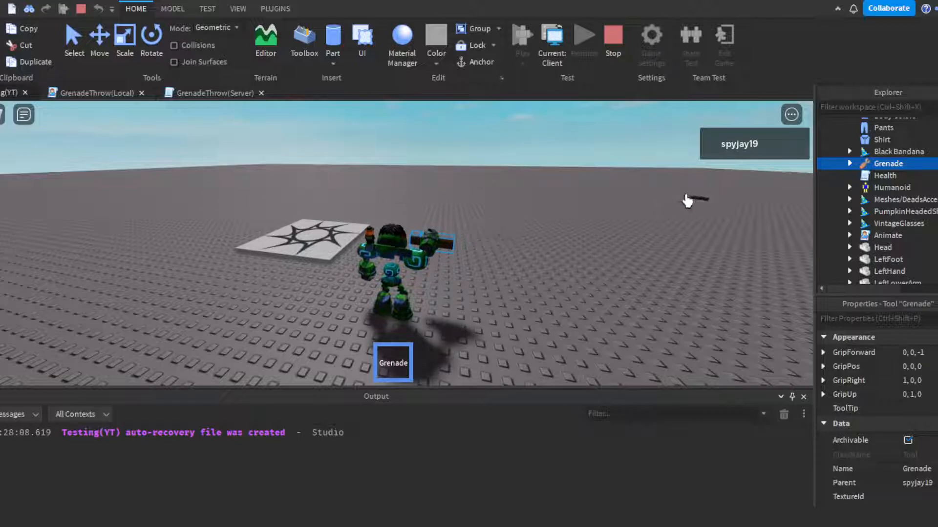